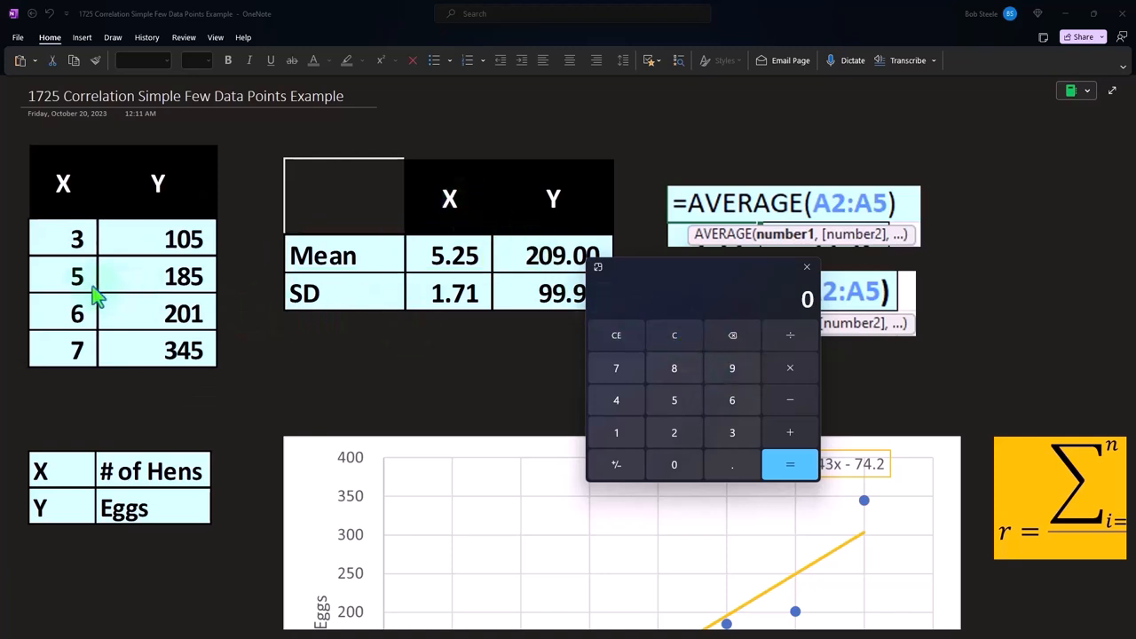
- Work out how far the X values 5 and 7 are from the X mean
click(673, 399)
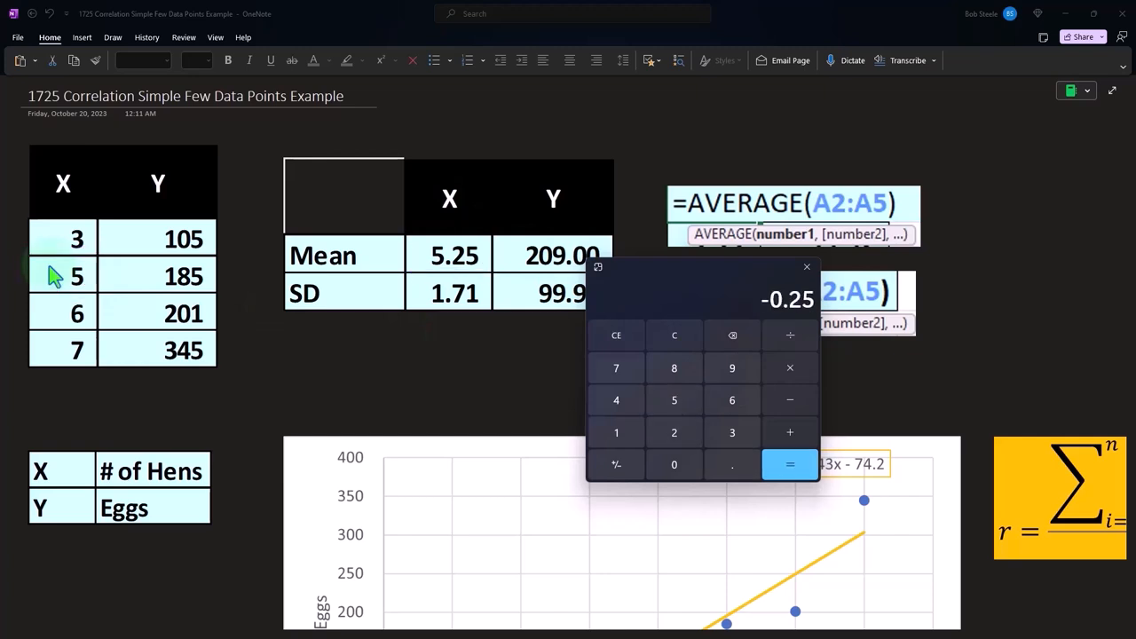
click(673, 335)
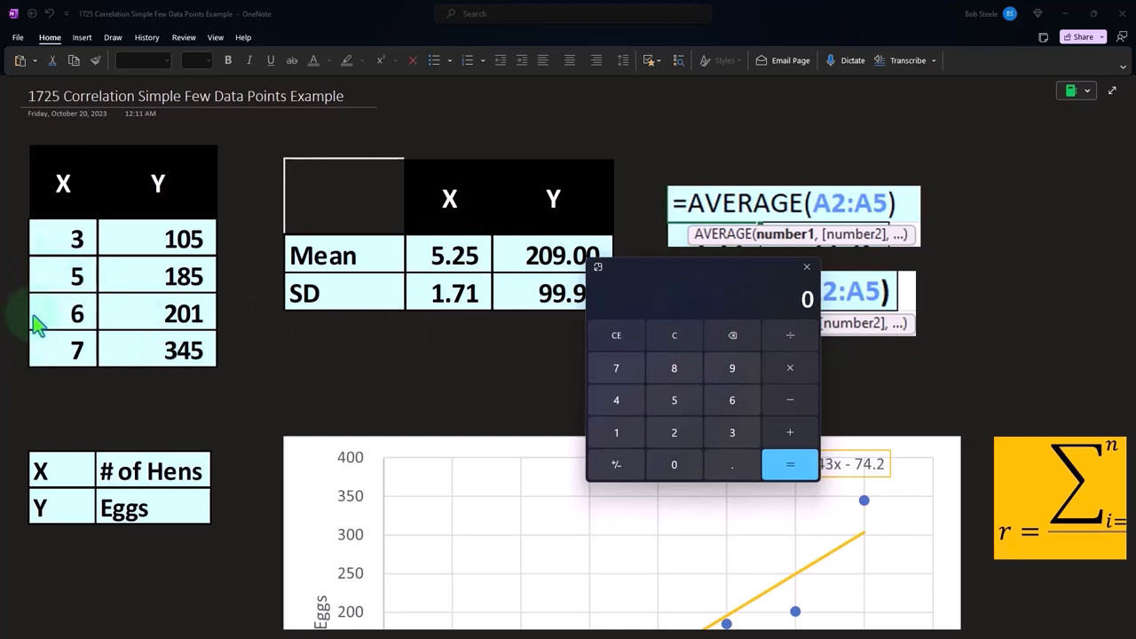
click(674, 400)
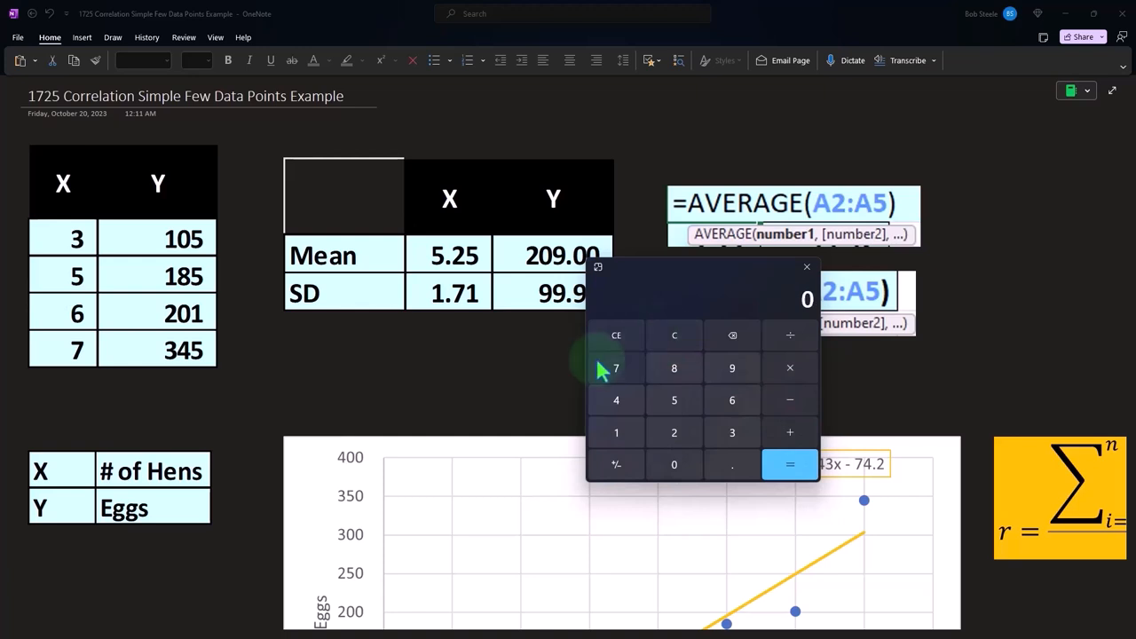
click(616, 368)
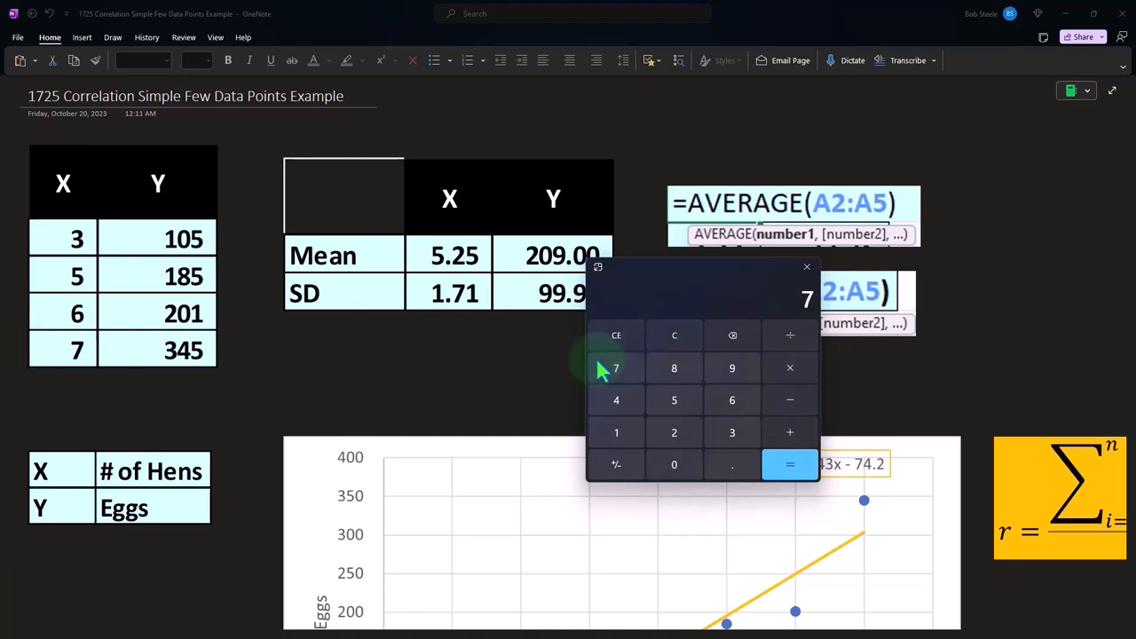
click(789, 463)
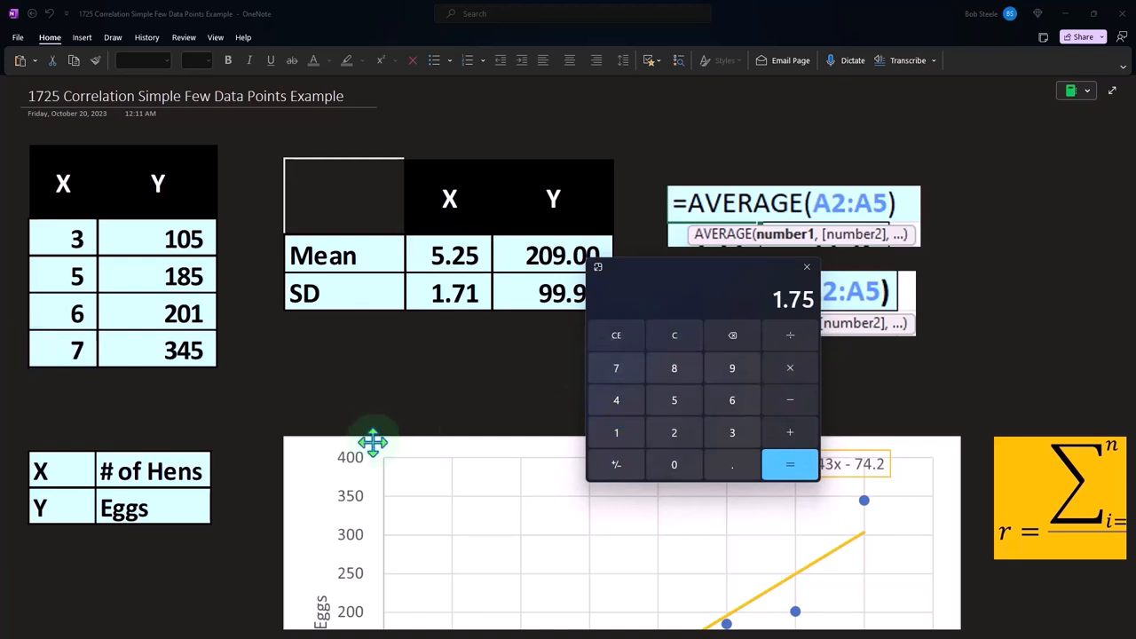
scroll(down, 3)
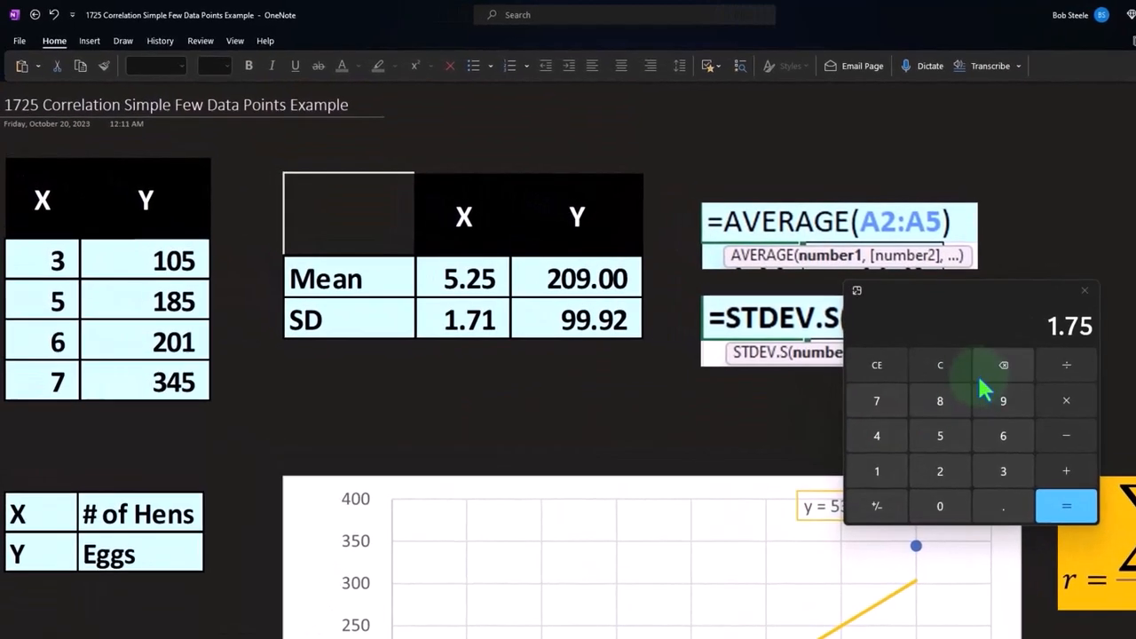
- Turn Y values such as 185 into z-scores using the Y standard deviation
click(1002, 471)
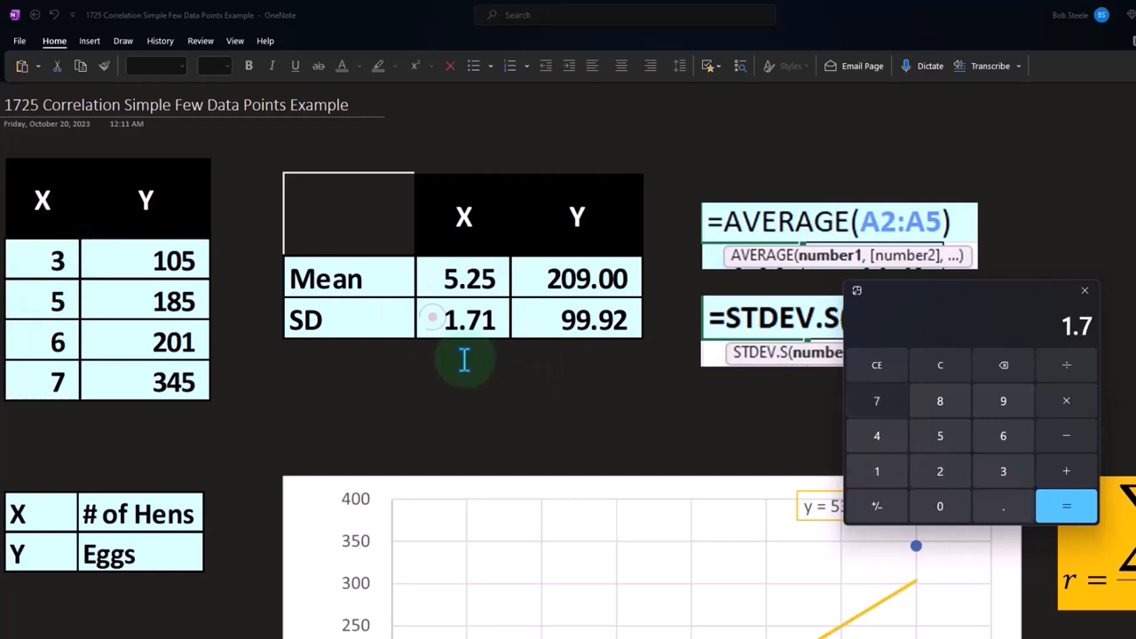
click(1065, 505)
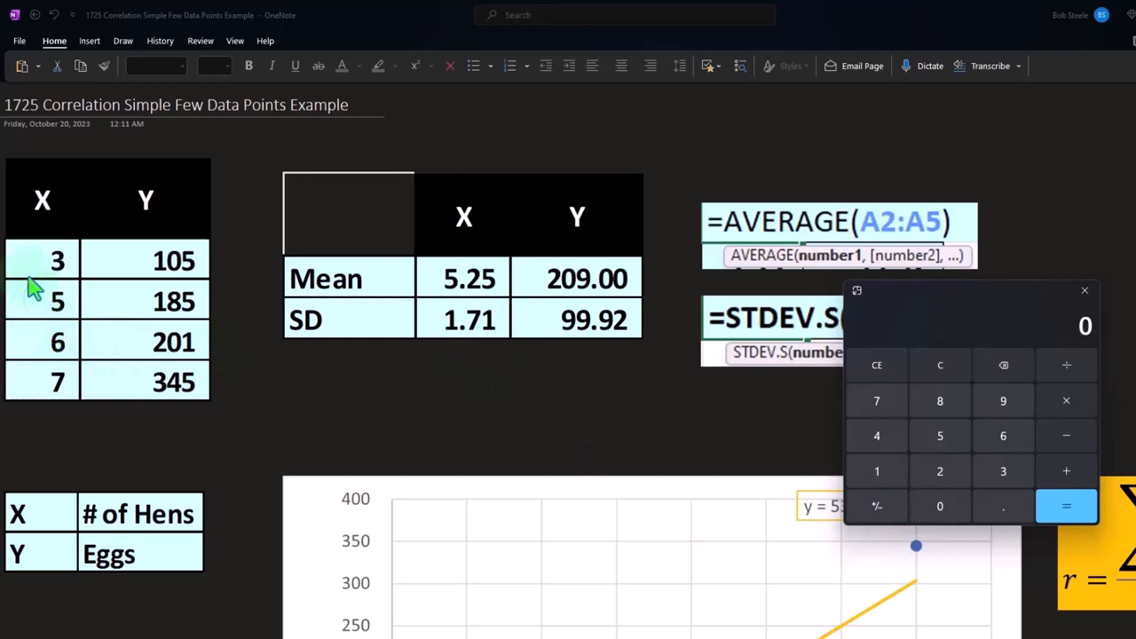
click(939, 435)
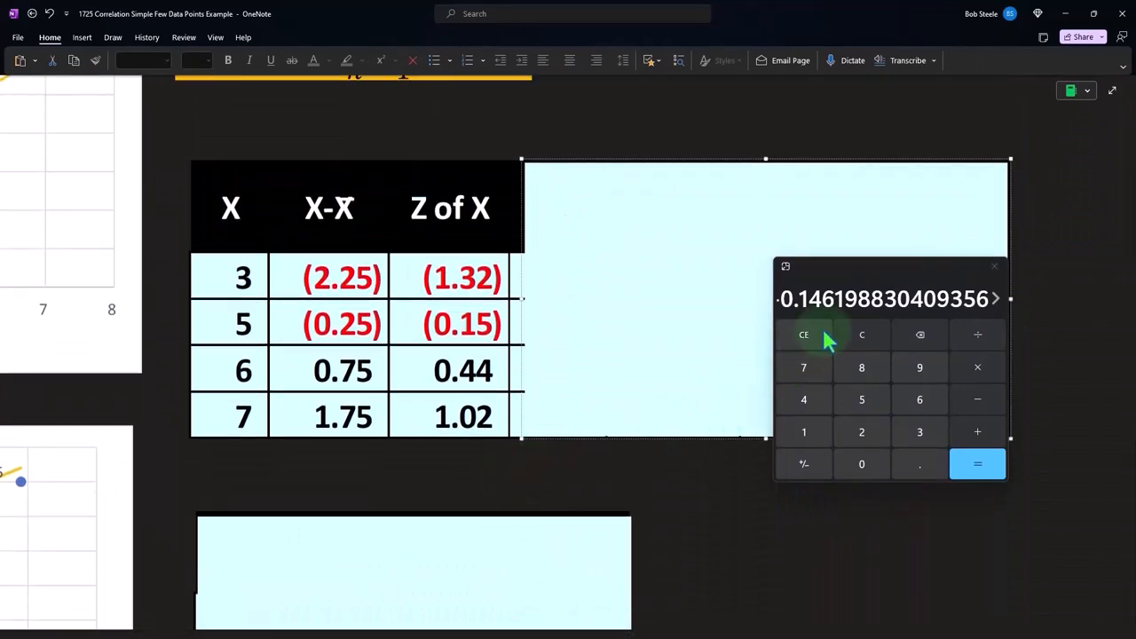
mouse_move(636, 330)
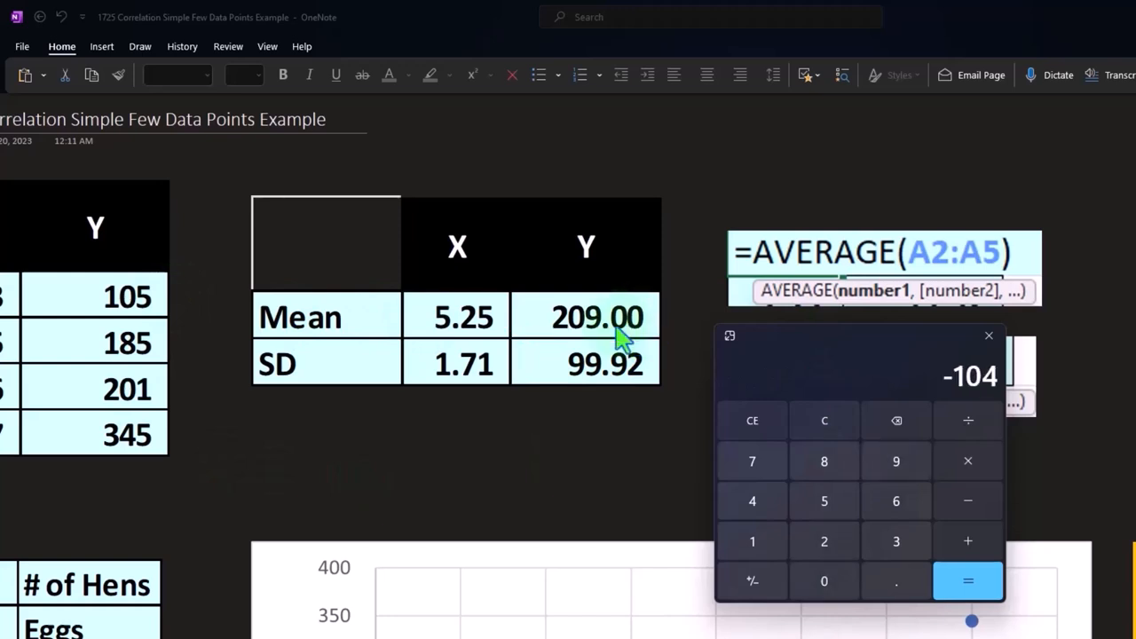
click(824, 419)
text(185)
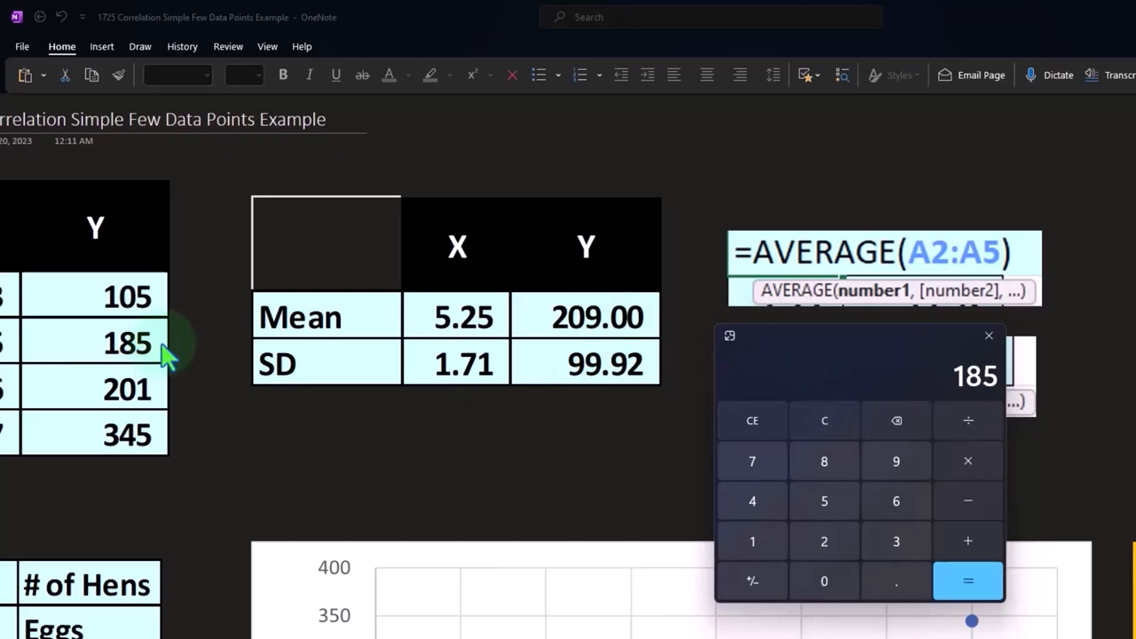
click(823, 541)
text(99)
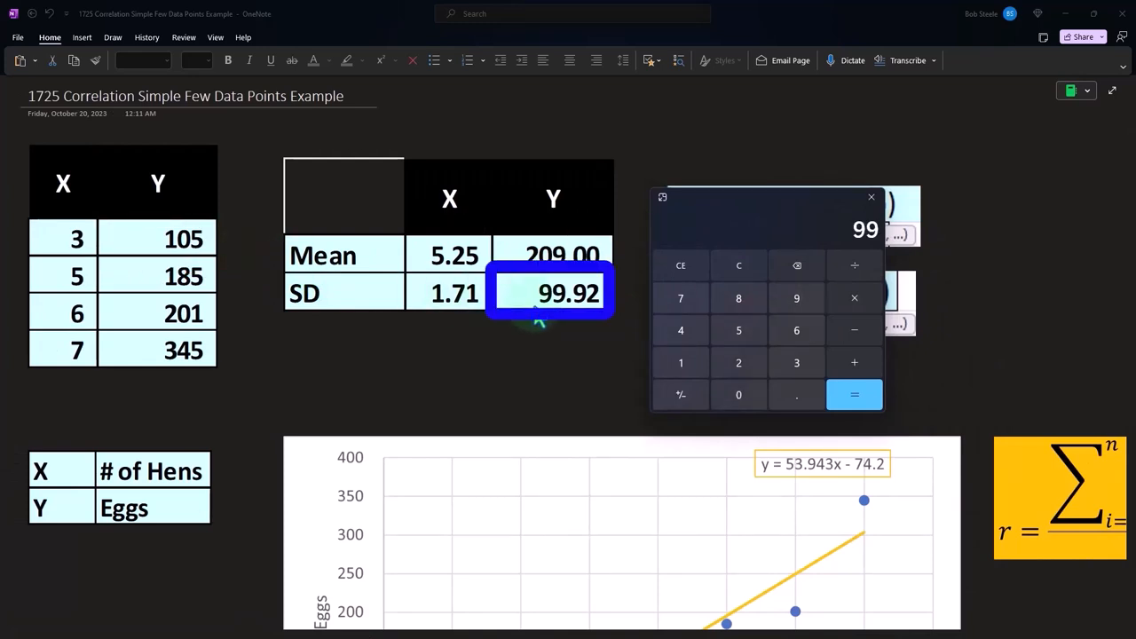
click(853, 394)
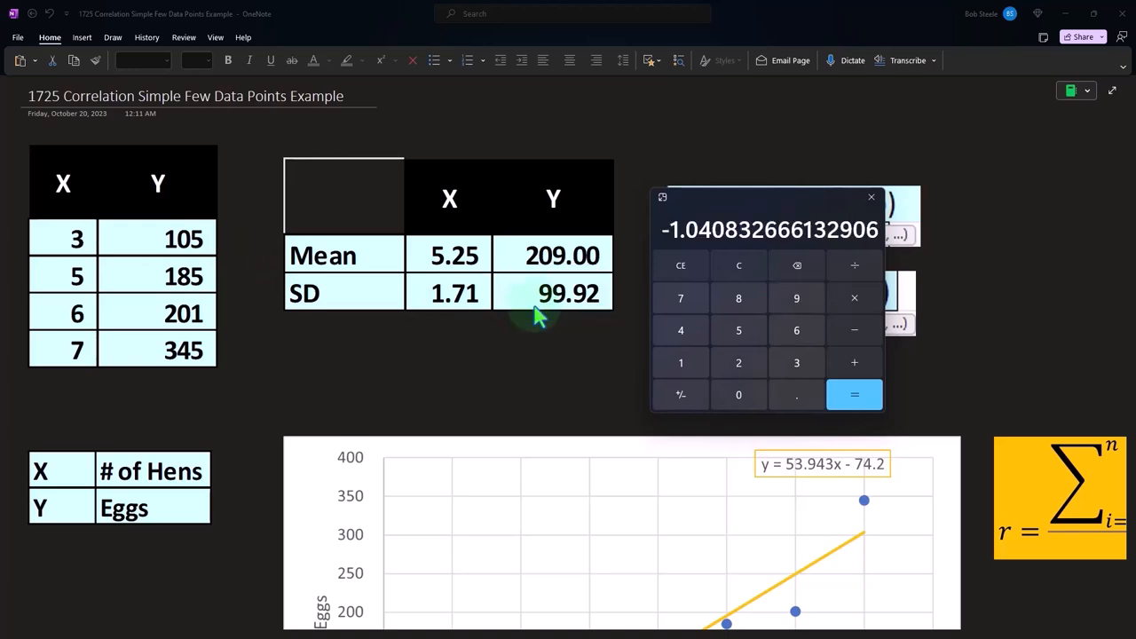
- Scroll down the page and start adding up the z-score products
scroll(down, 3)
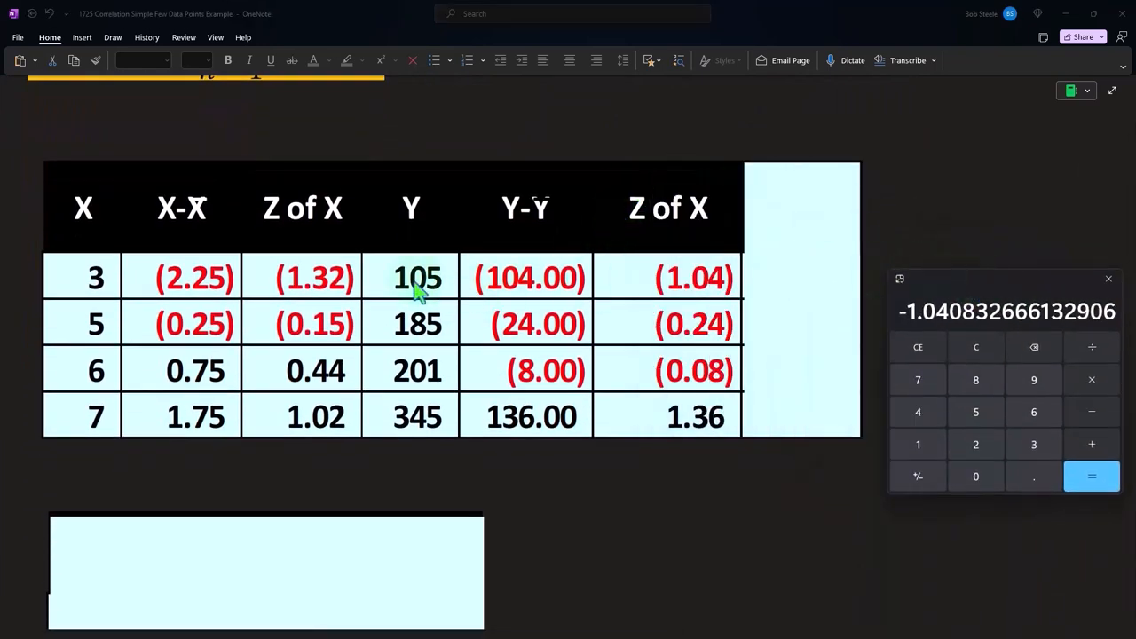
mouse_move(362, 297)
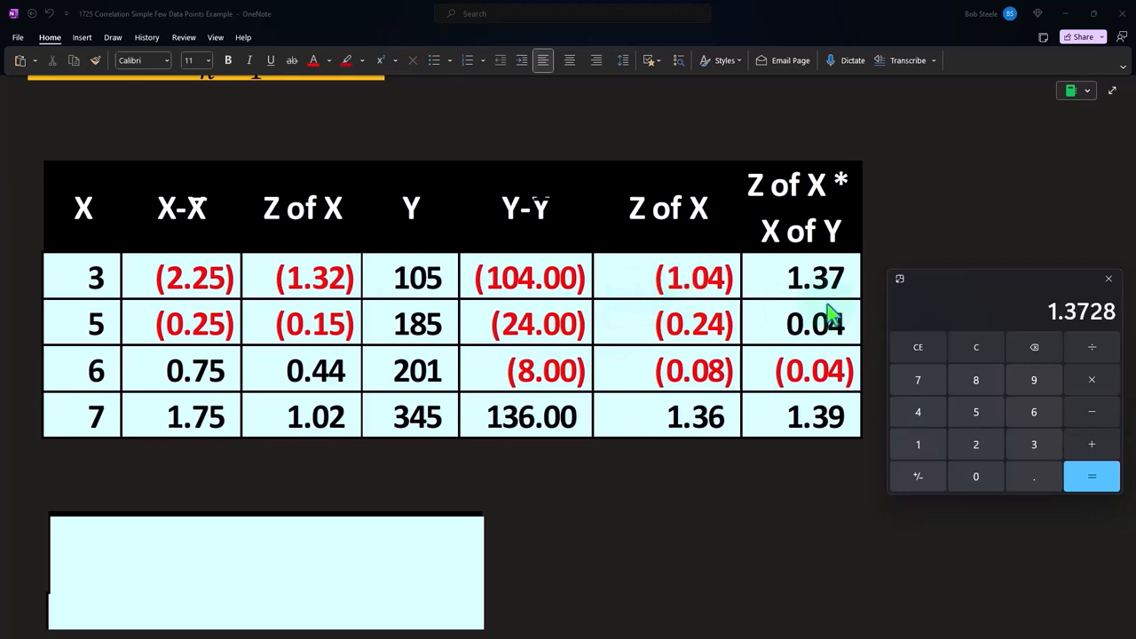
mouse_move(806, 318)
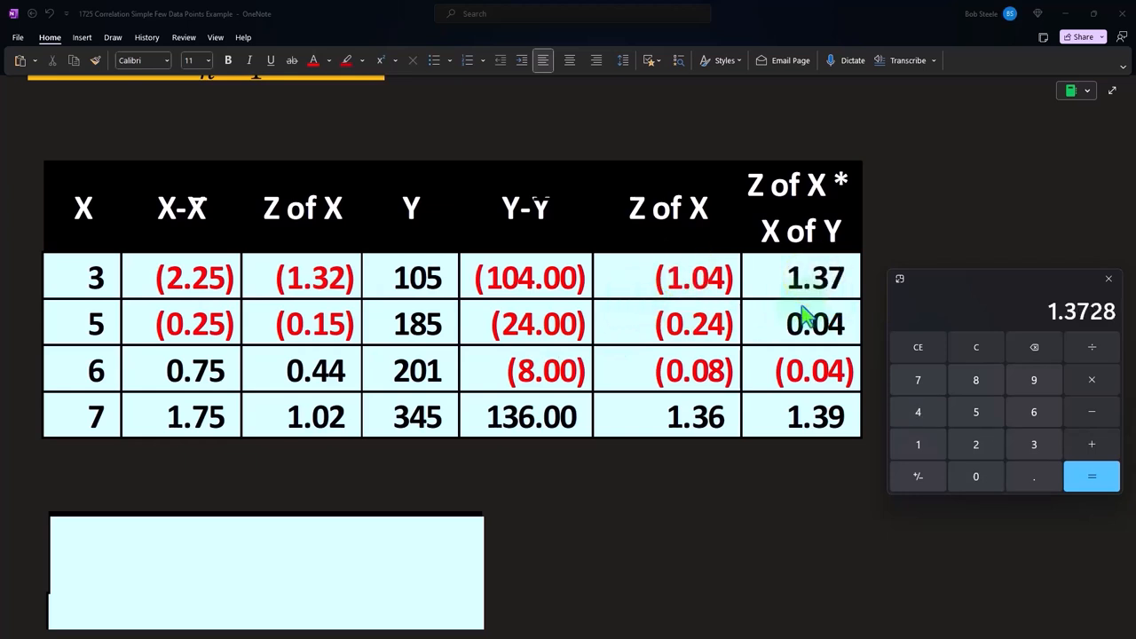
scroll(down, 3)
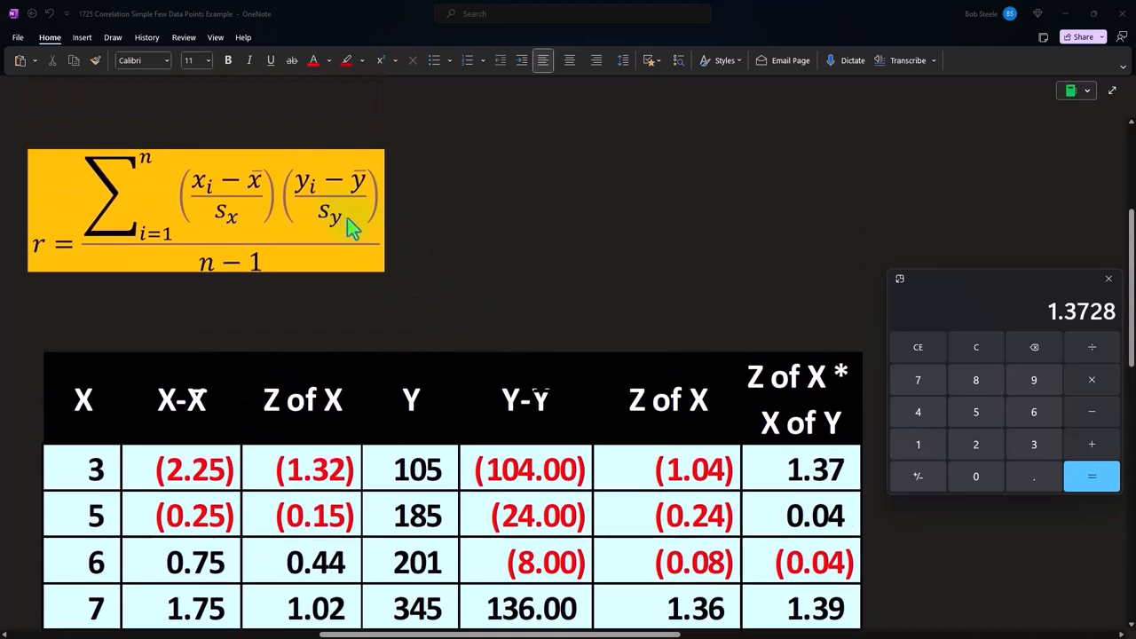
mouse_move(355, 218)
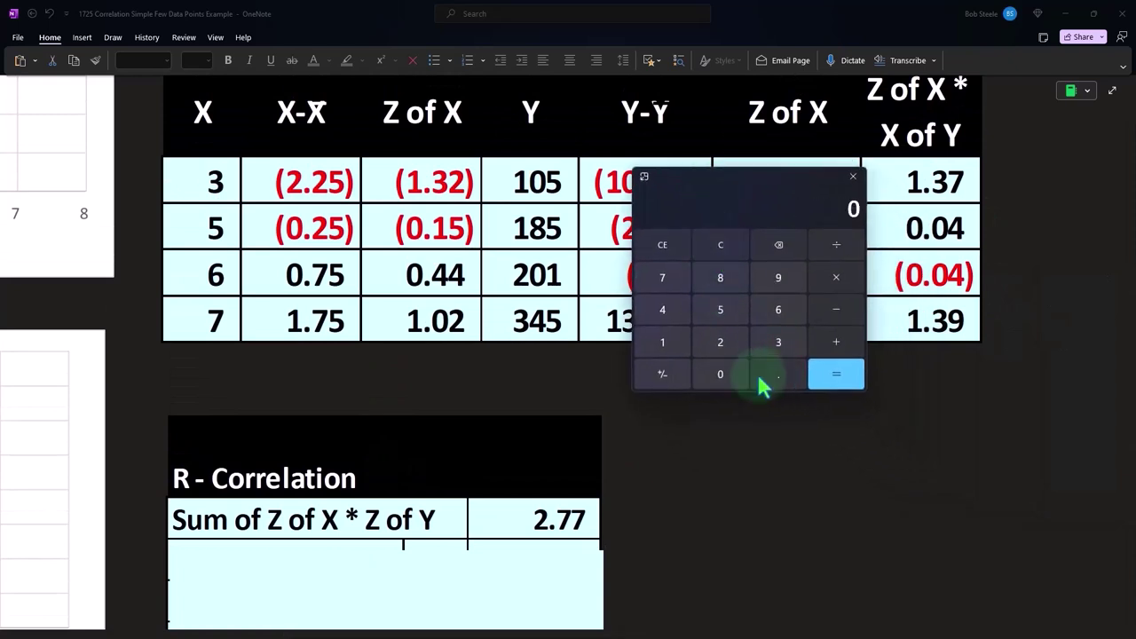
click(777, 374)
text(2.76)
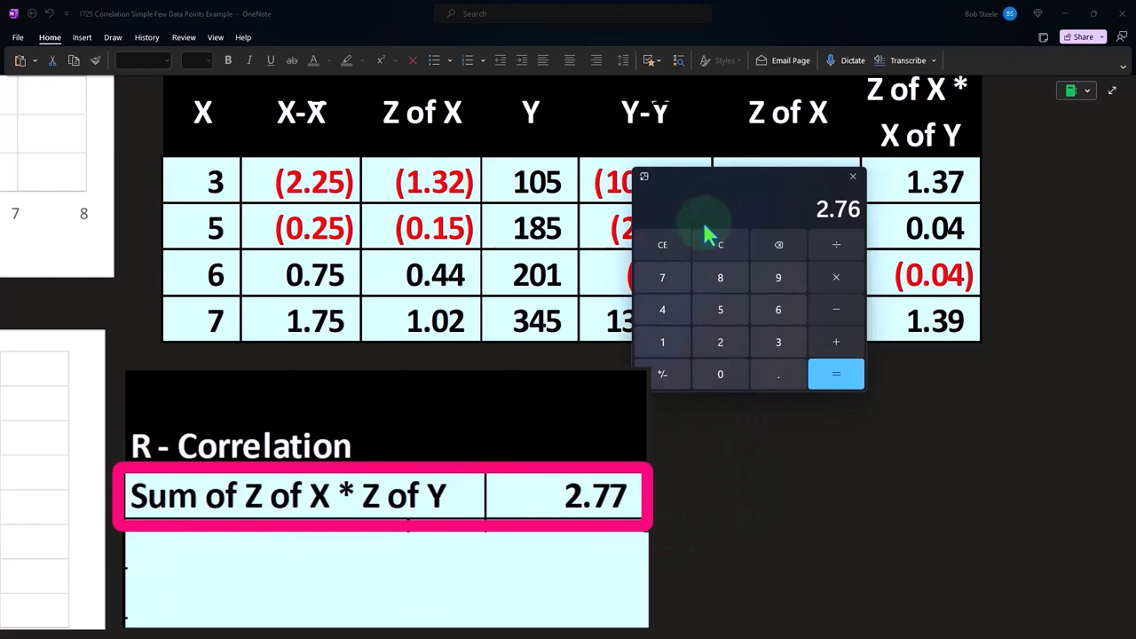
scroll(down, 3)
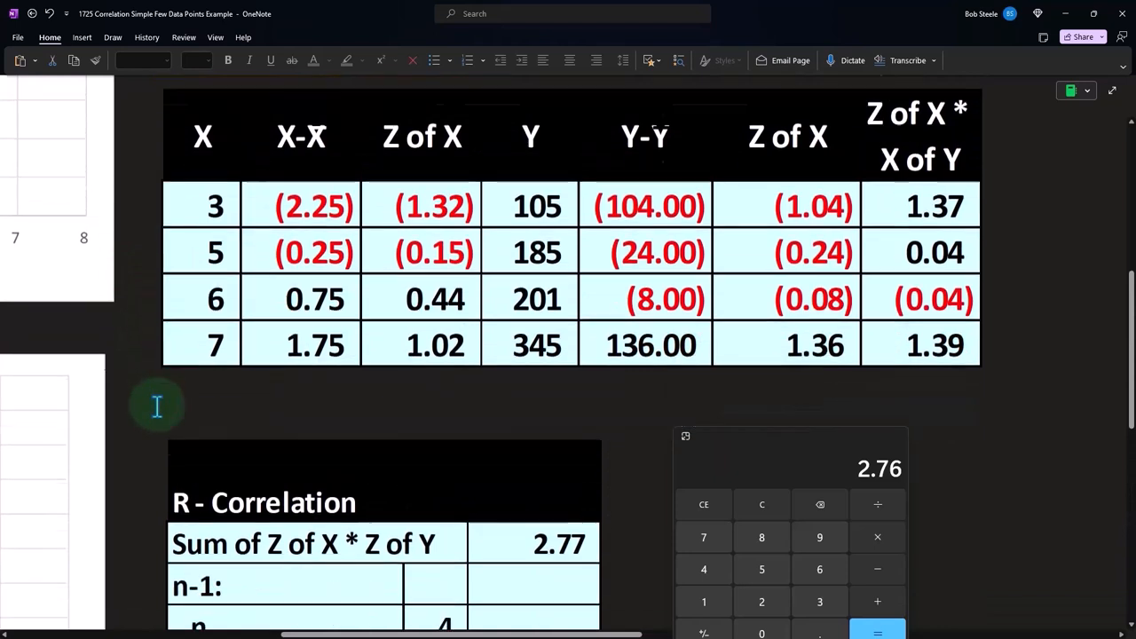
scroll(down, 3)
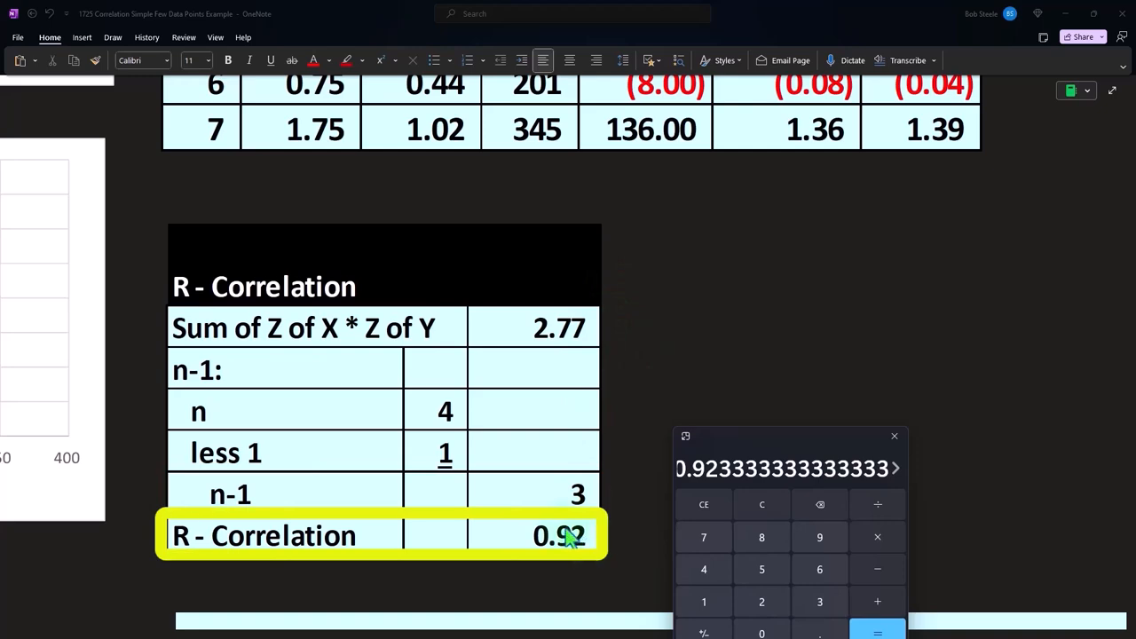
scroll(up, 3)
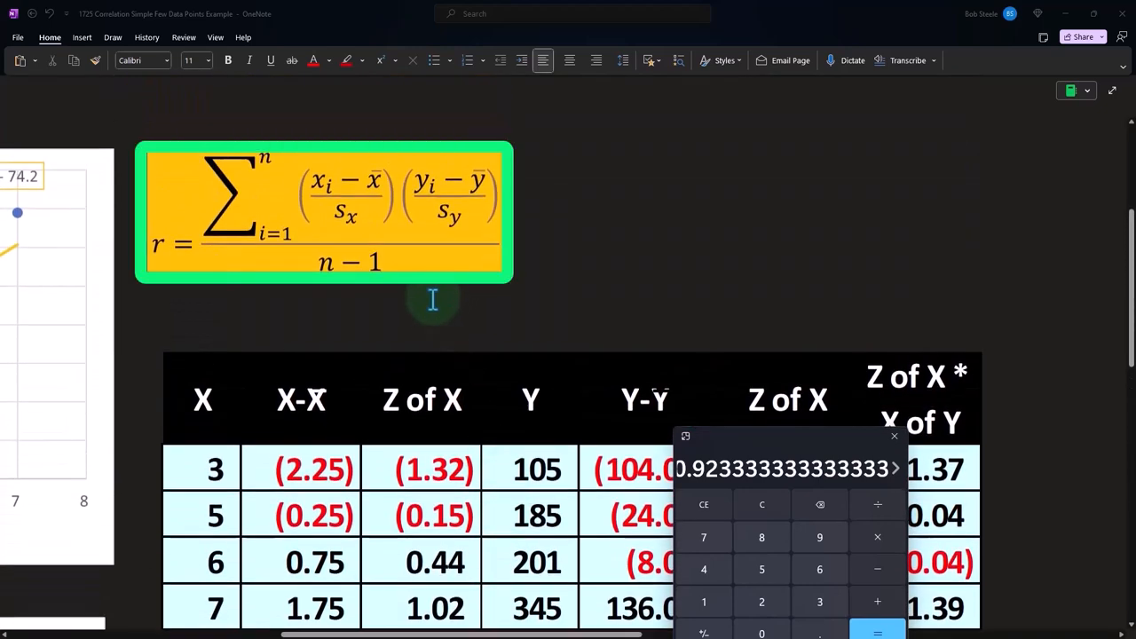
scroll(down, 3)
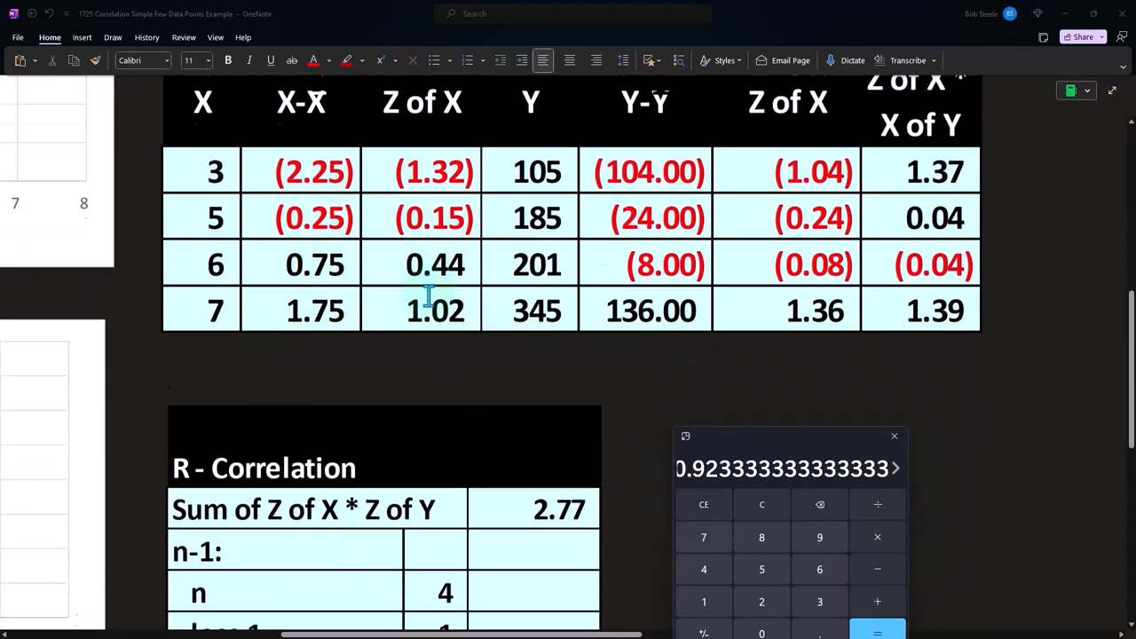
scroll(down, 3)
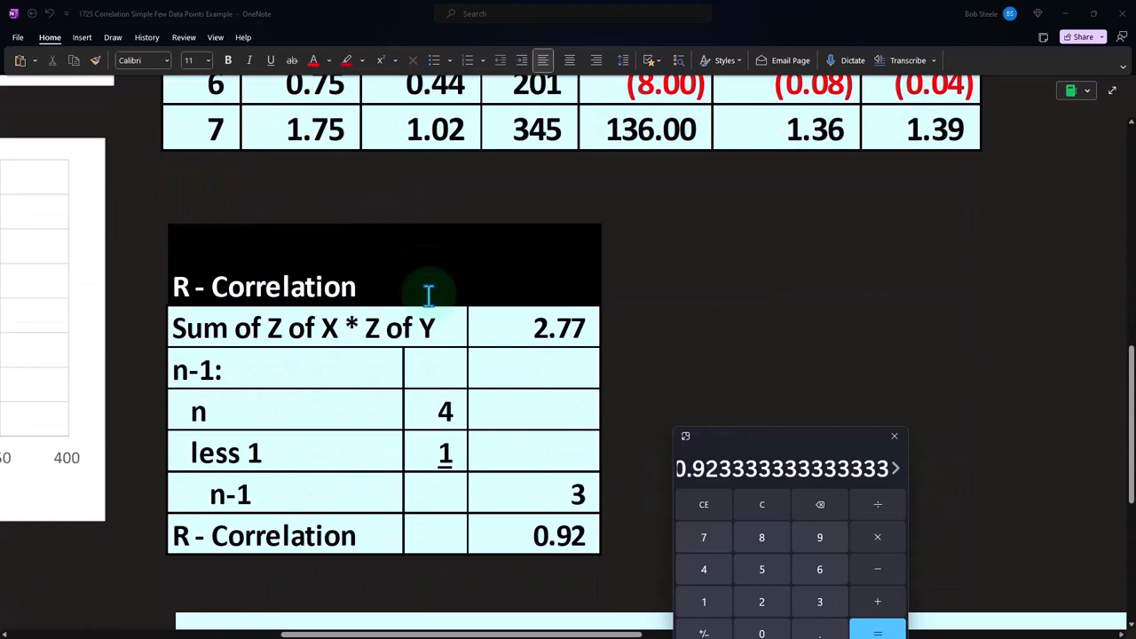
mouse_move(412, 306)
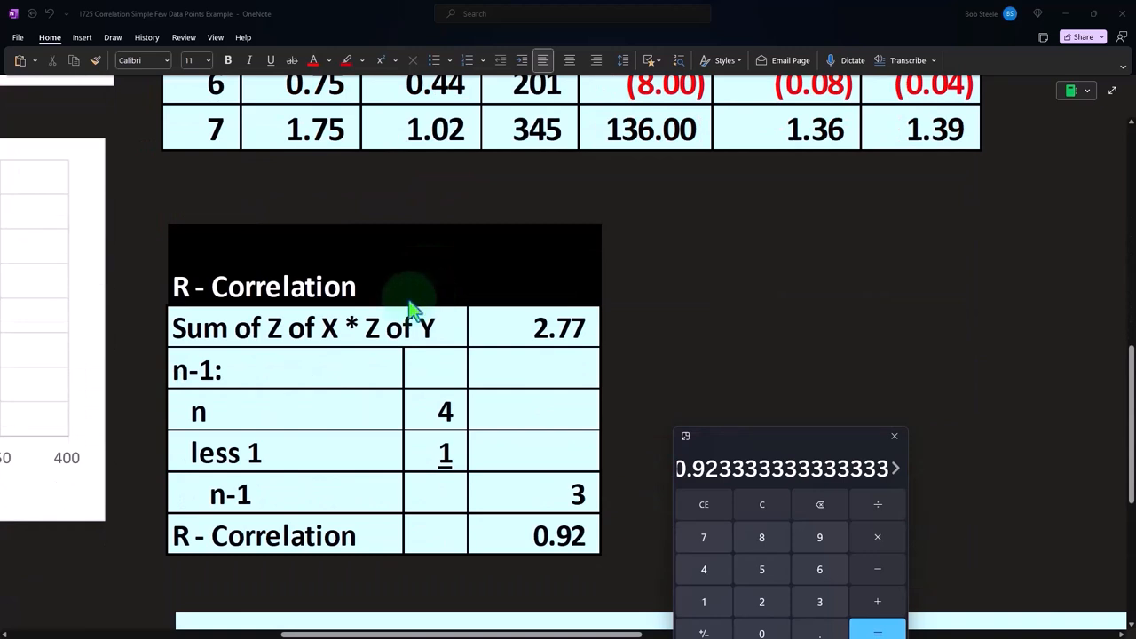
click(355, 355)
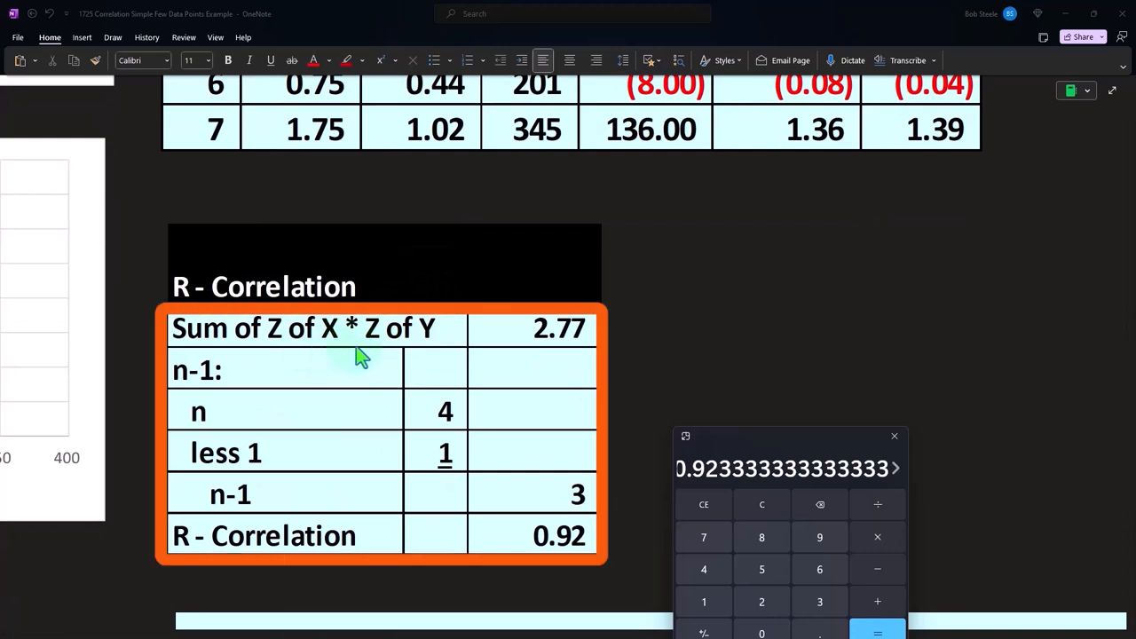
mouse_move(523, 350)
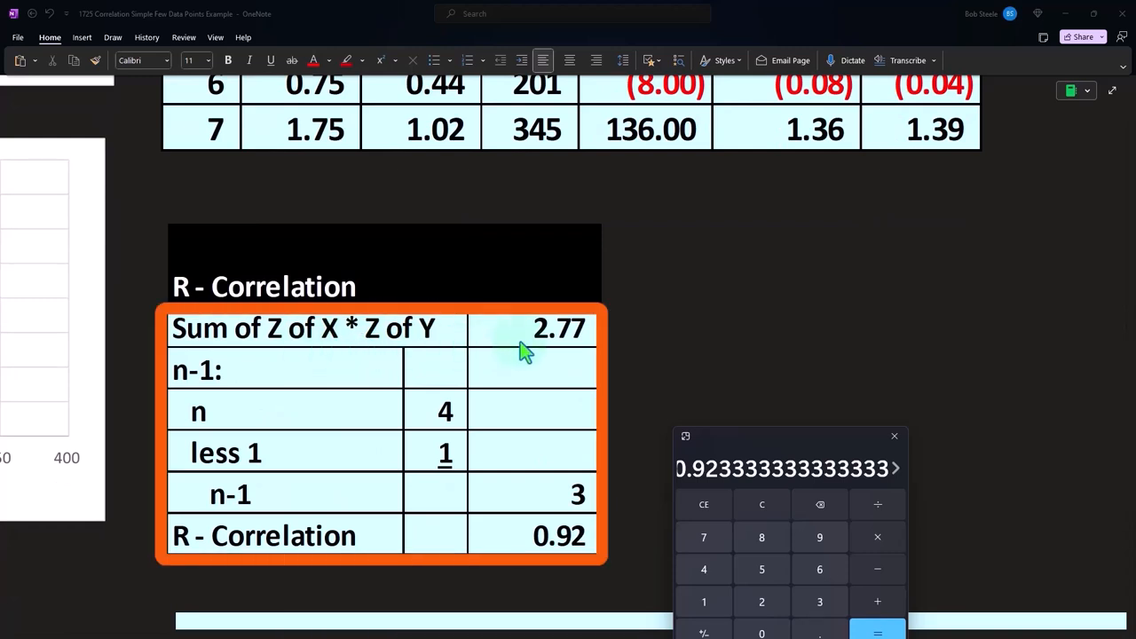
mouse_move(301, 386)
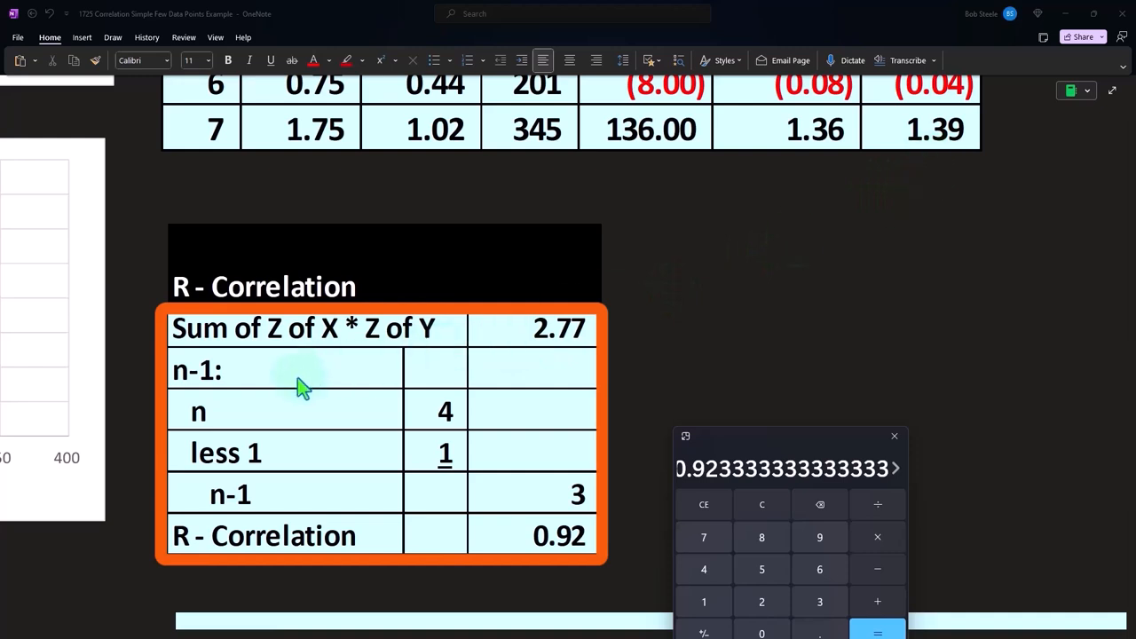
mouse_move(284, 398)
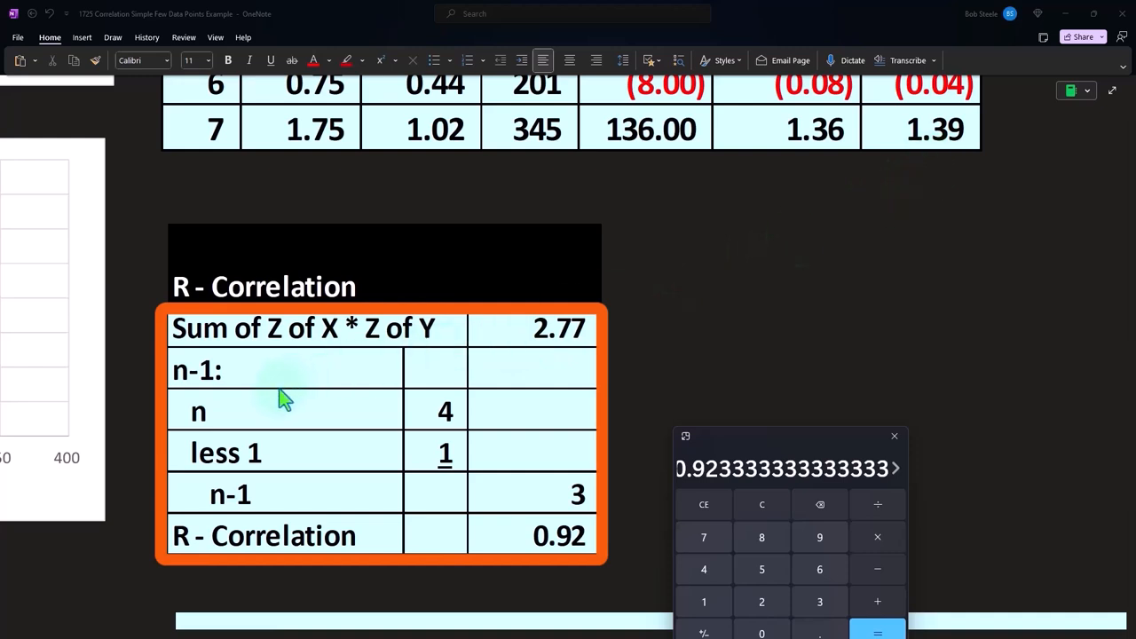
mouse_move(246, 417)
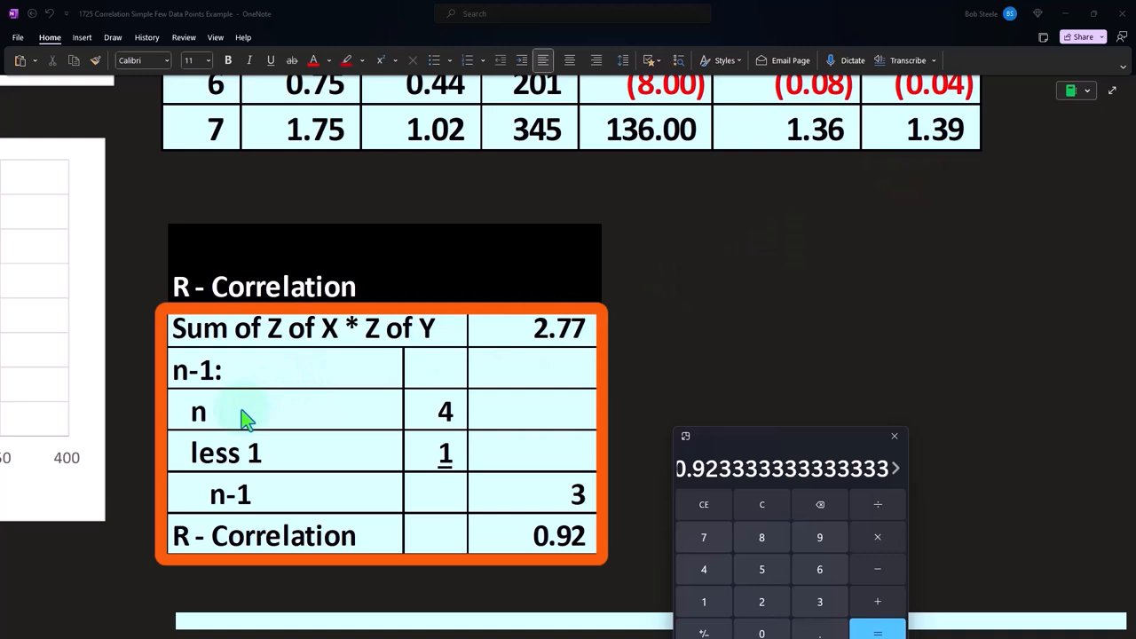
mouse_move(397, 384)
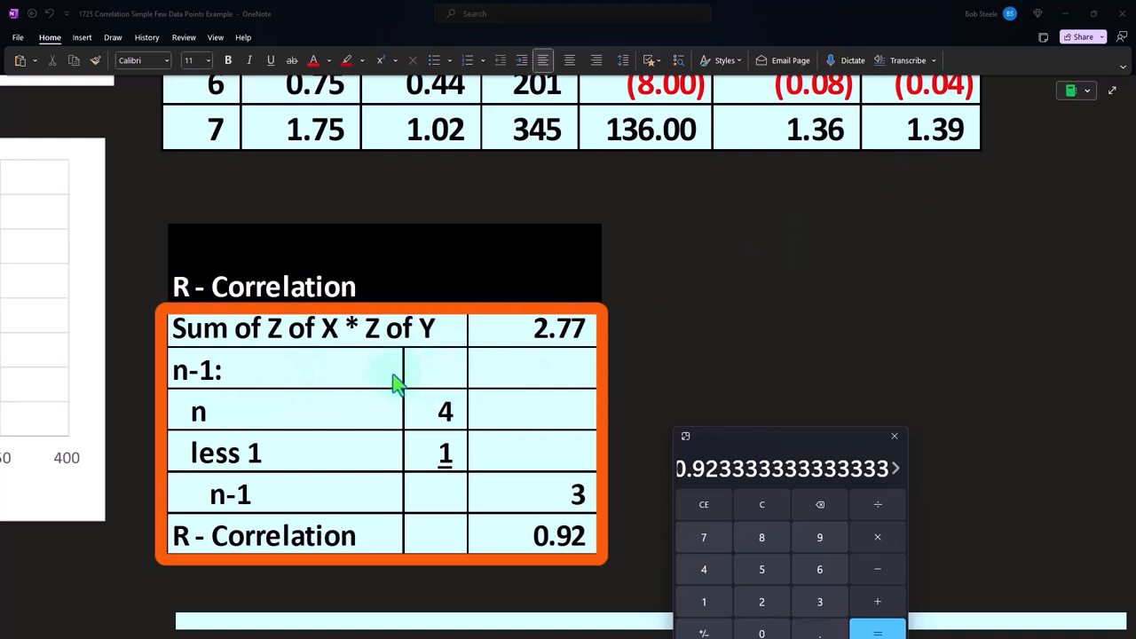
mouse_move(230, 378)
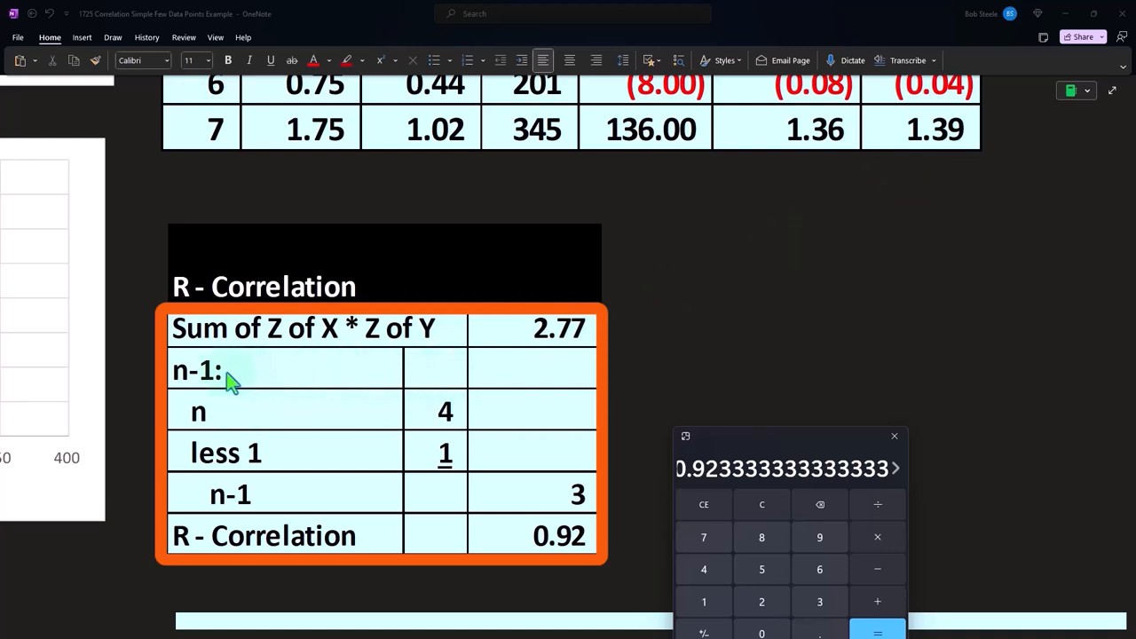
mouse_move(202, 421)
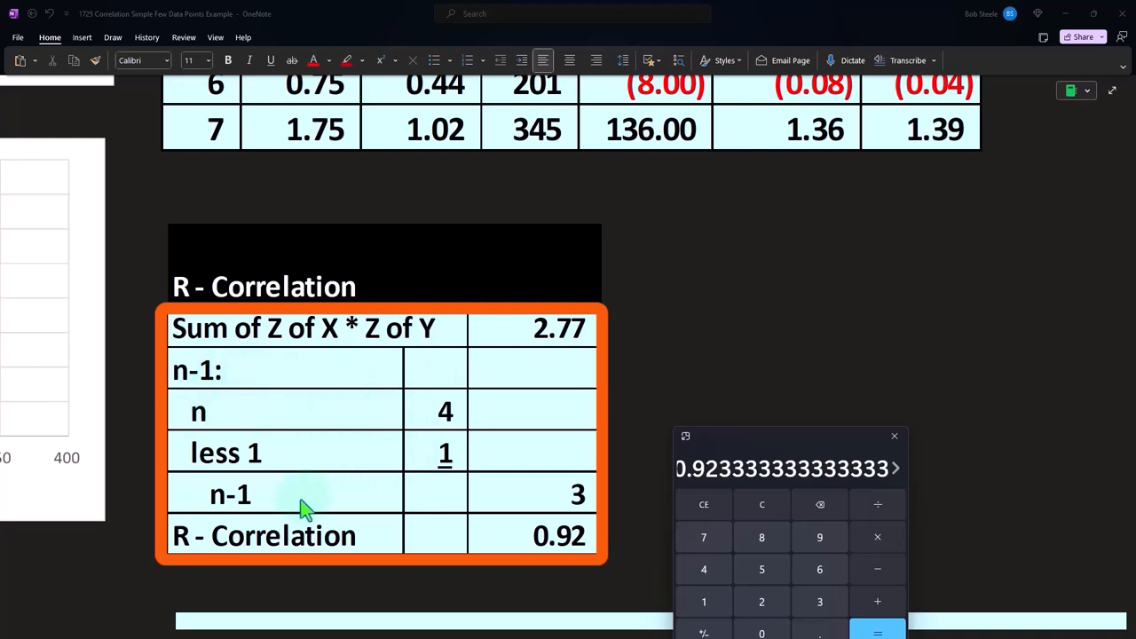
mouse_move(444, 509)
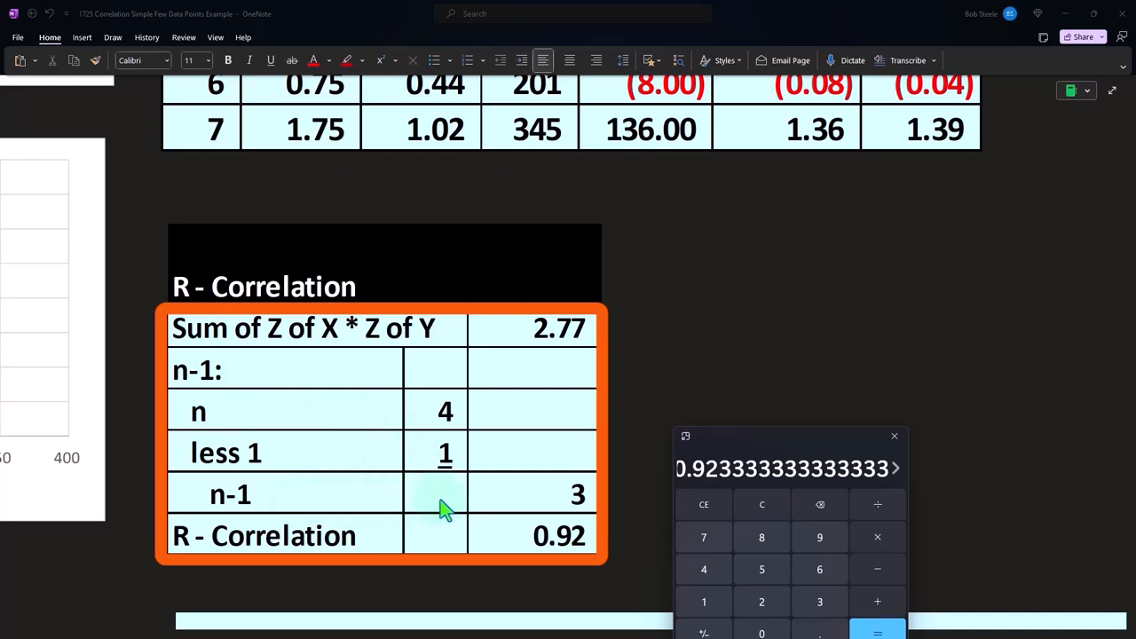
mouse_move(501, 511)
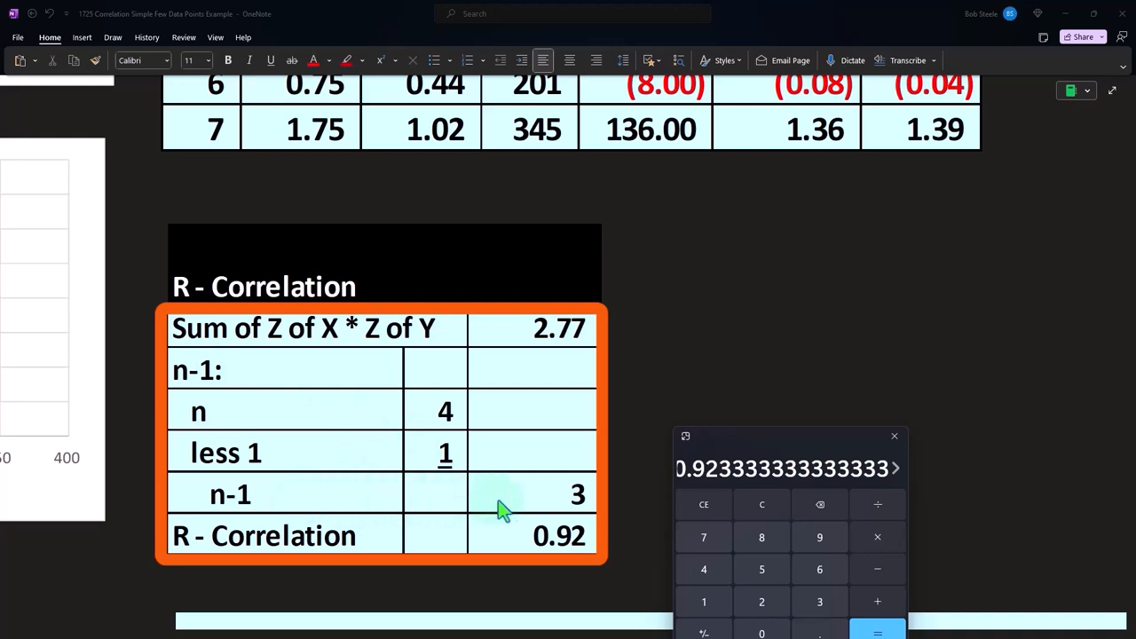
mouse_move(590, 344)
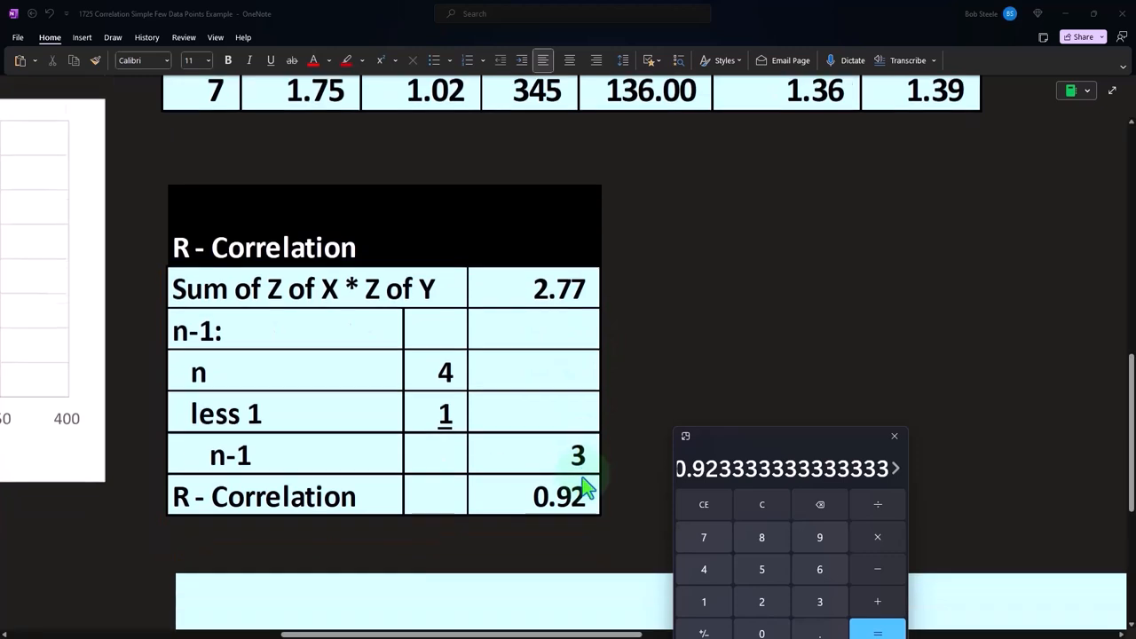
- Scroll to the Correlation dialog screenshots and the 0.921988 X-Y output matrix
scroll(down, 3)
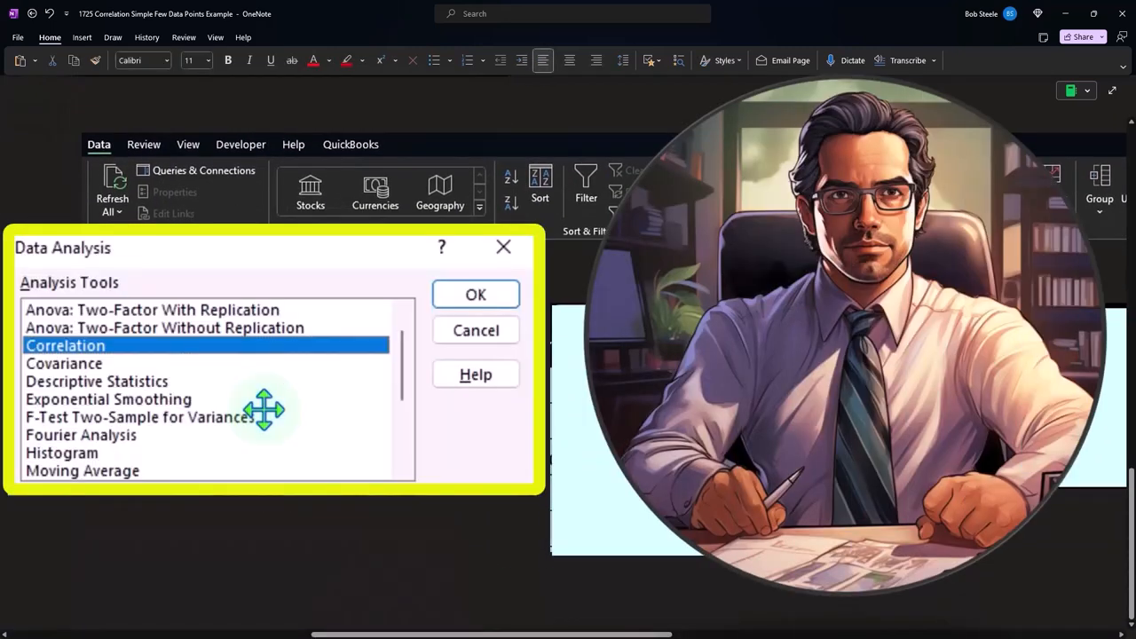
mouse_move(97, 368)
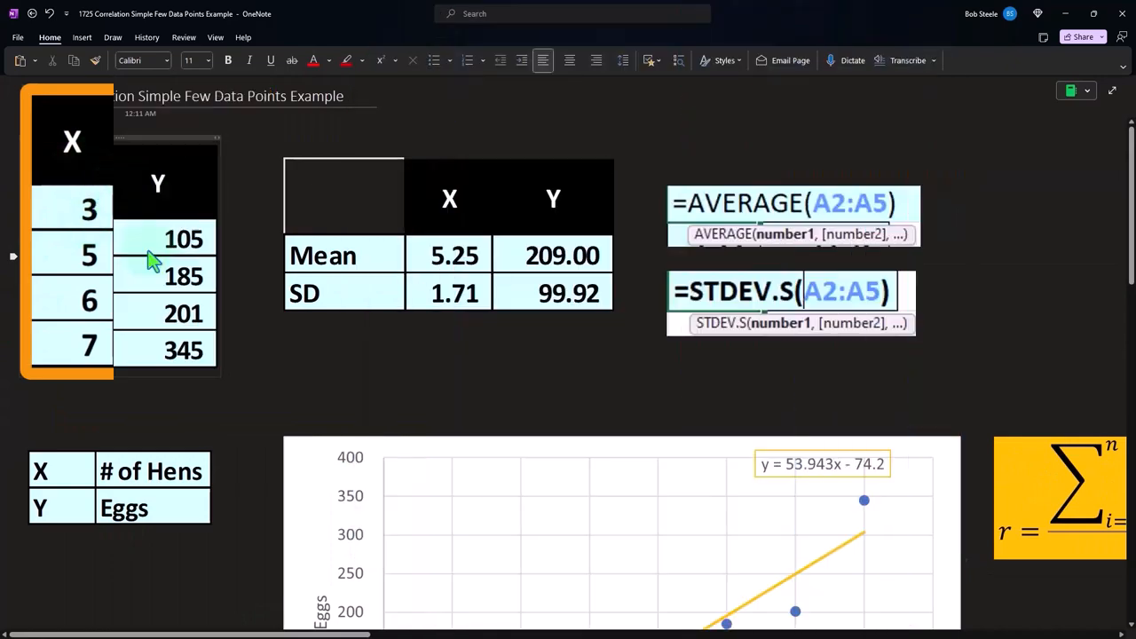
scroll(down, 3)
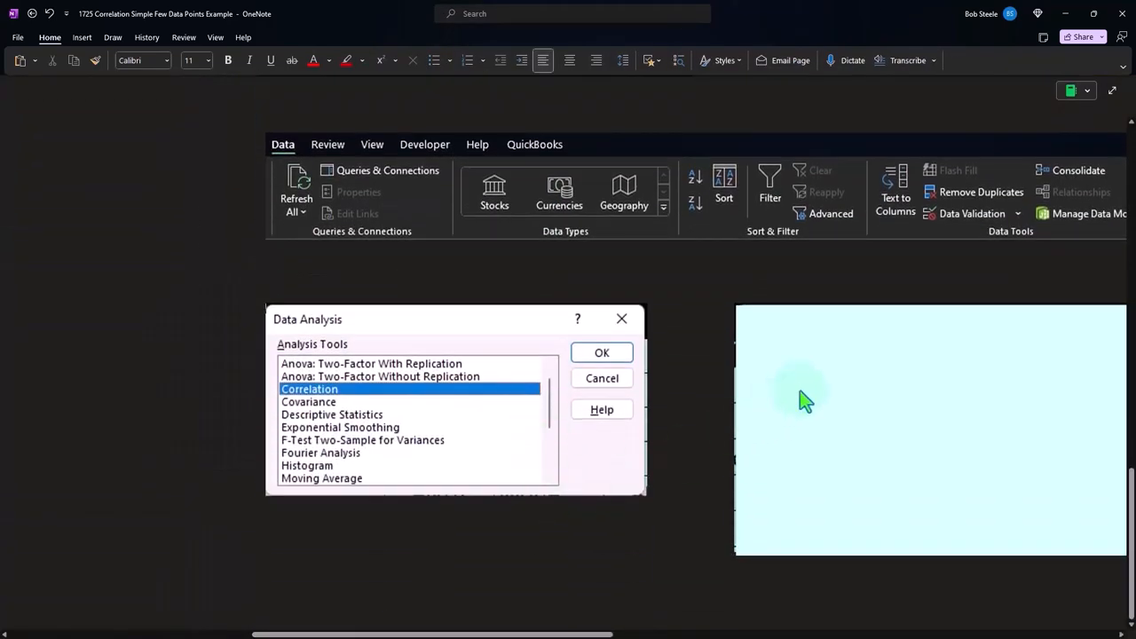
click(601, 352)
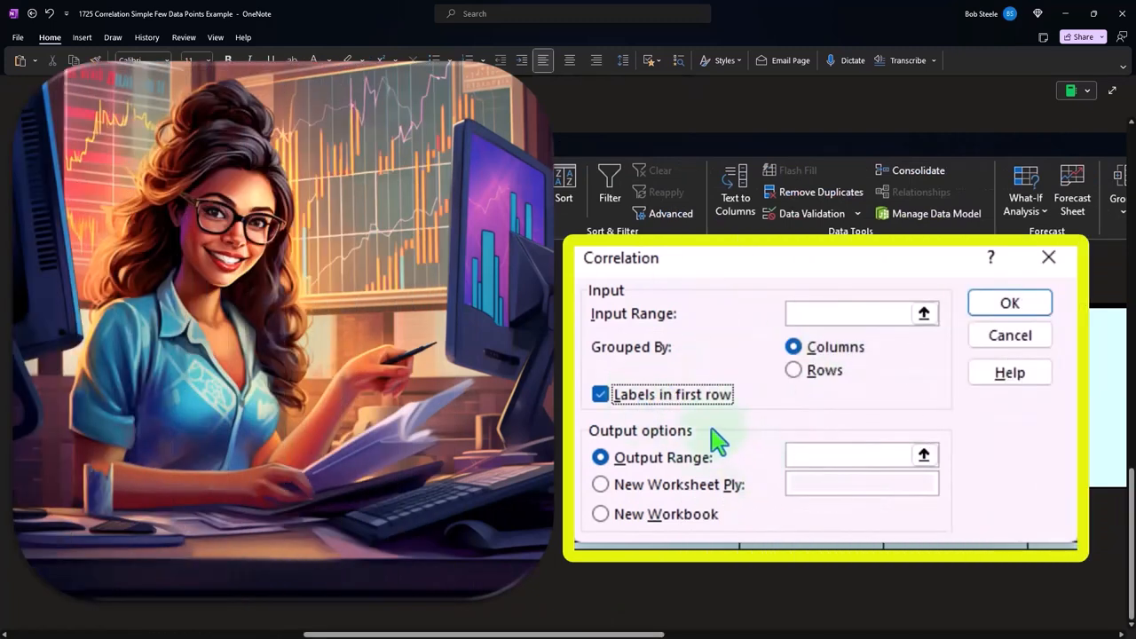
mouse_move(799, 461)
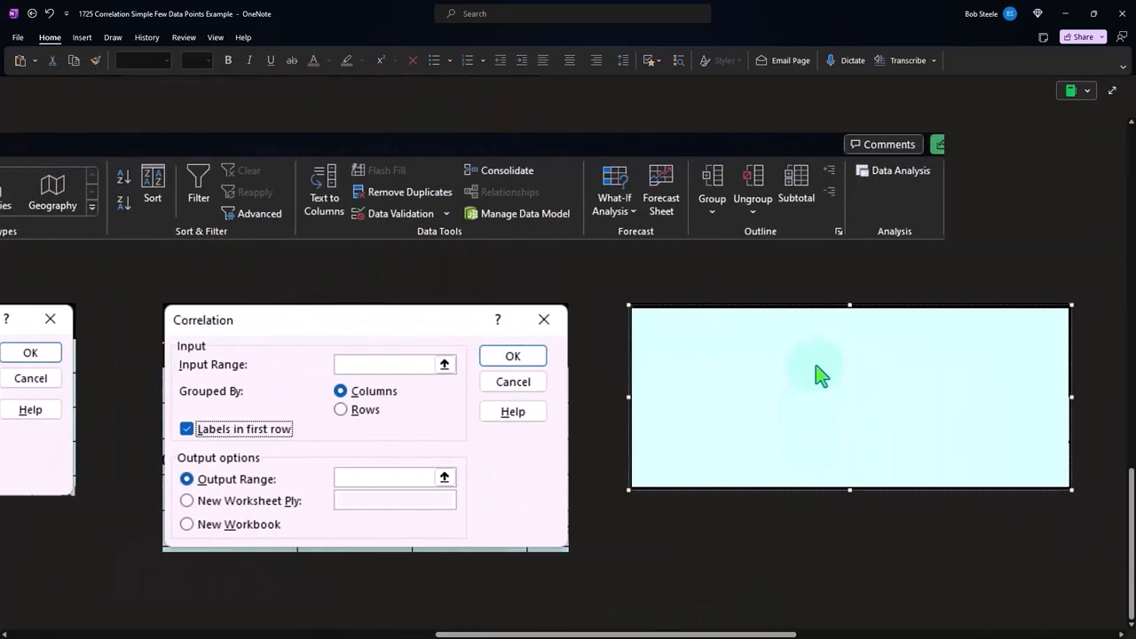
click(512, 355)
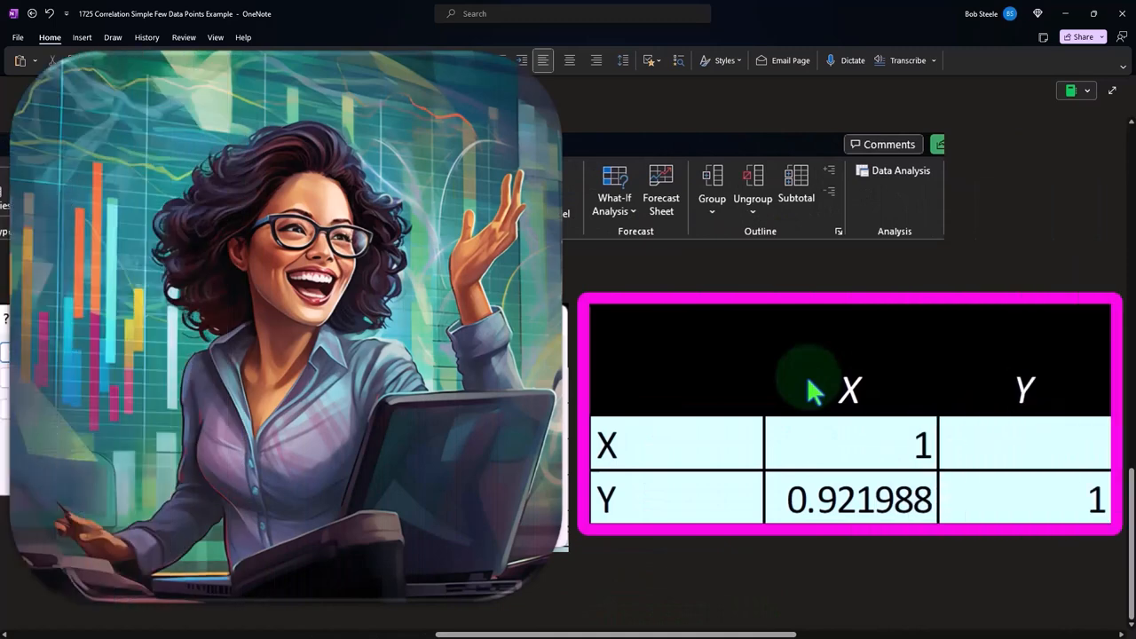
mouse_move(848, 431)
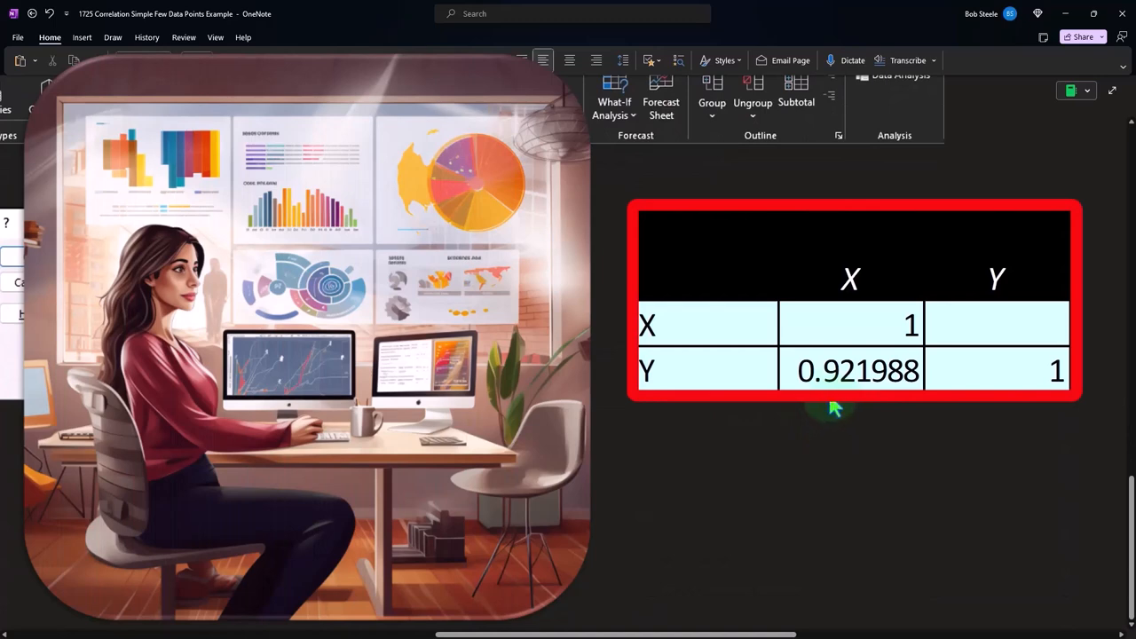
click(899, 75)
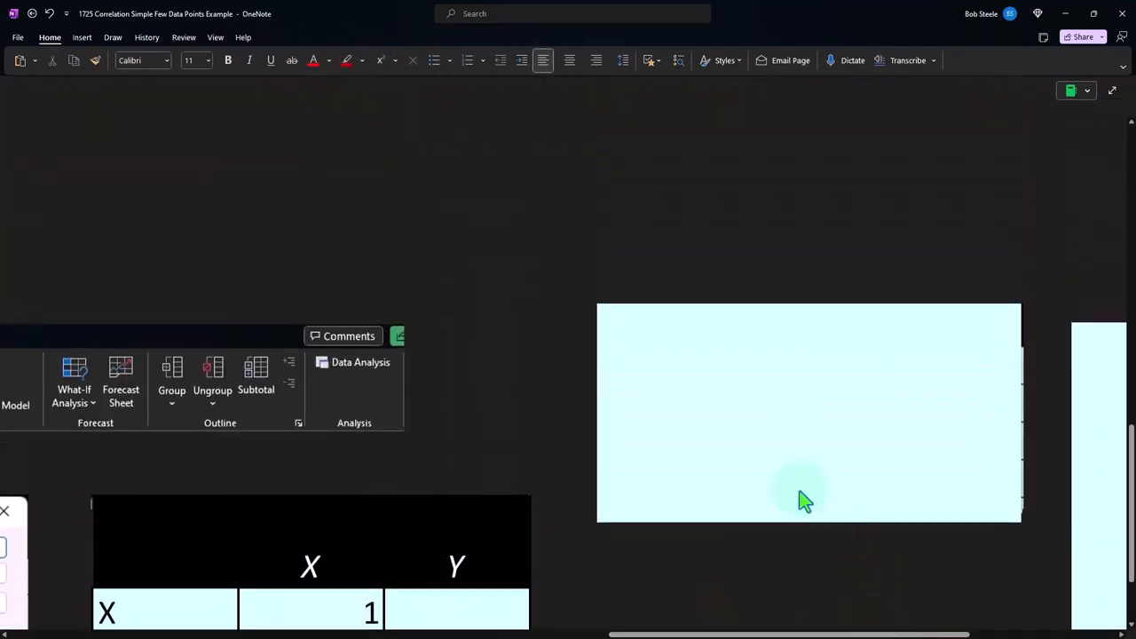
- Go from the Descriptive Statistics output (X mean 5.25, Y mean 209) back to the Mean/SD table
click(361, 362)
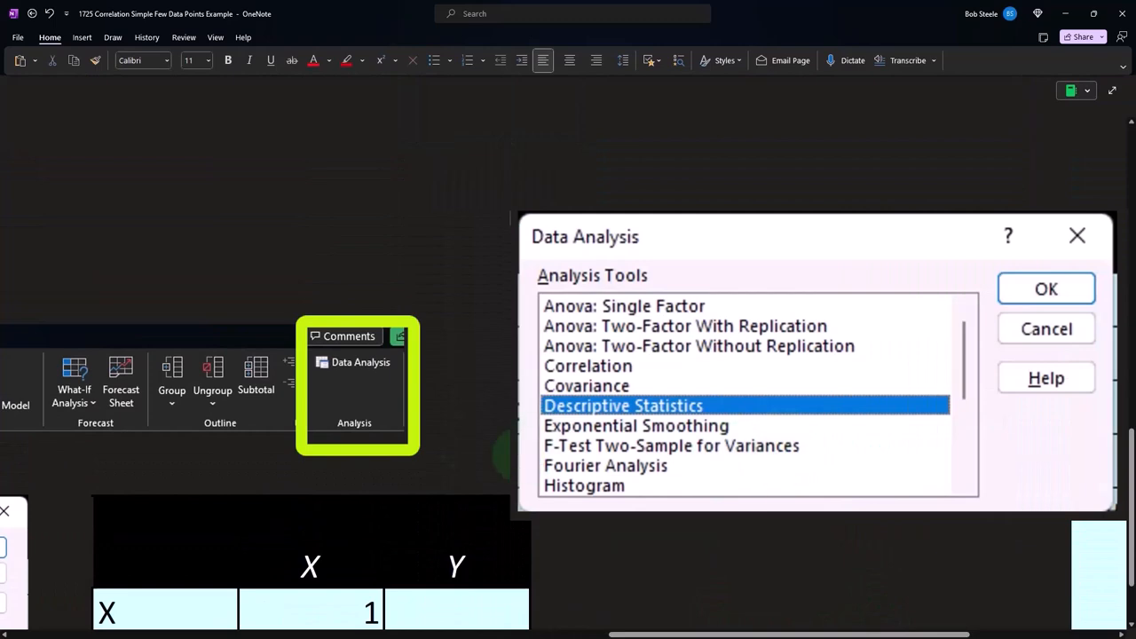
mouse_move(484, 434)
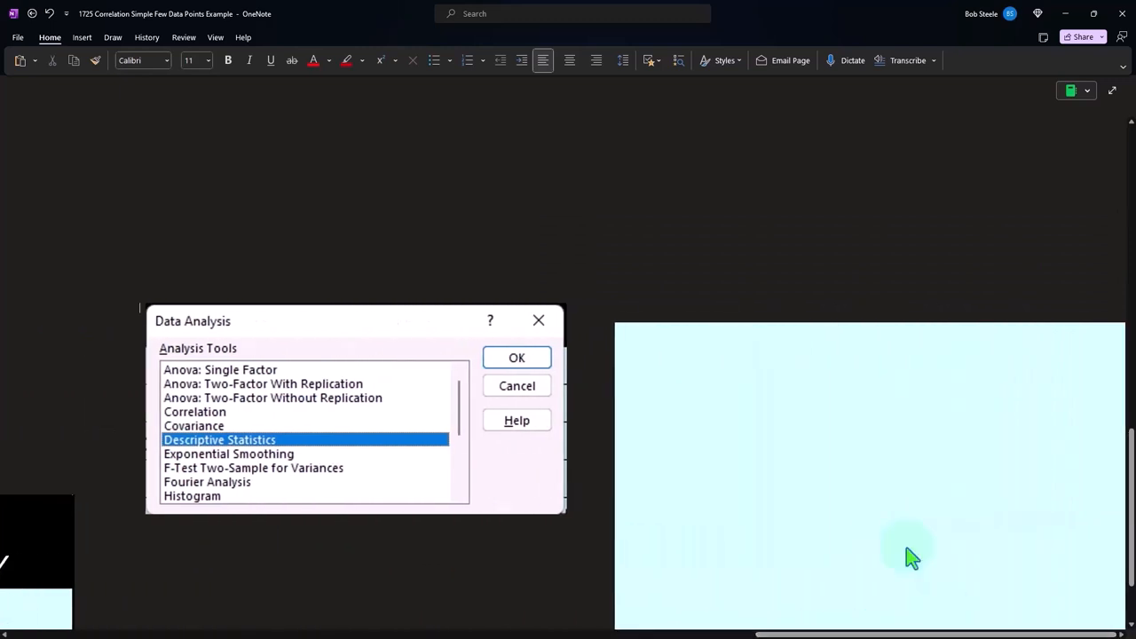
click(517, 357)
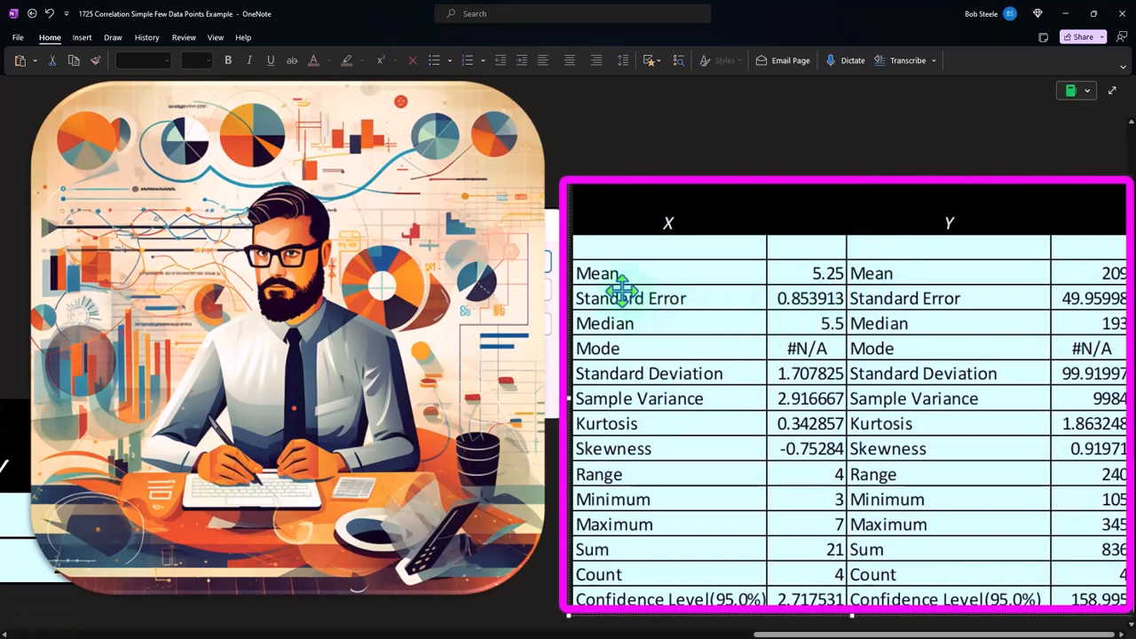
mouse_move(621, 306)
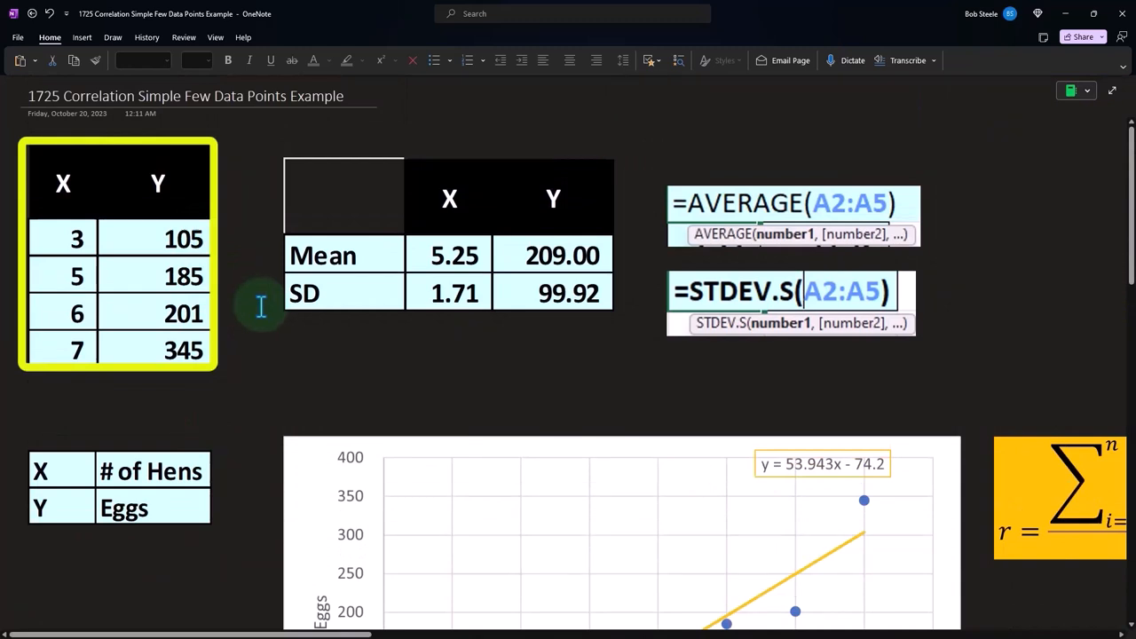
mouse_move(247, 280)
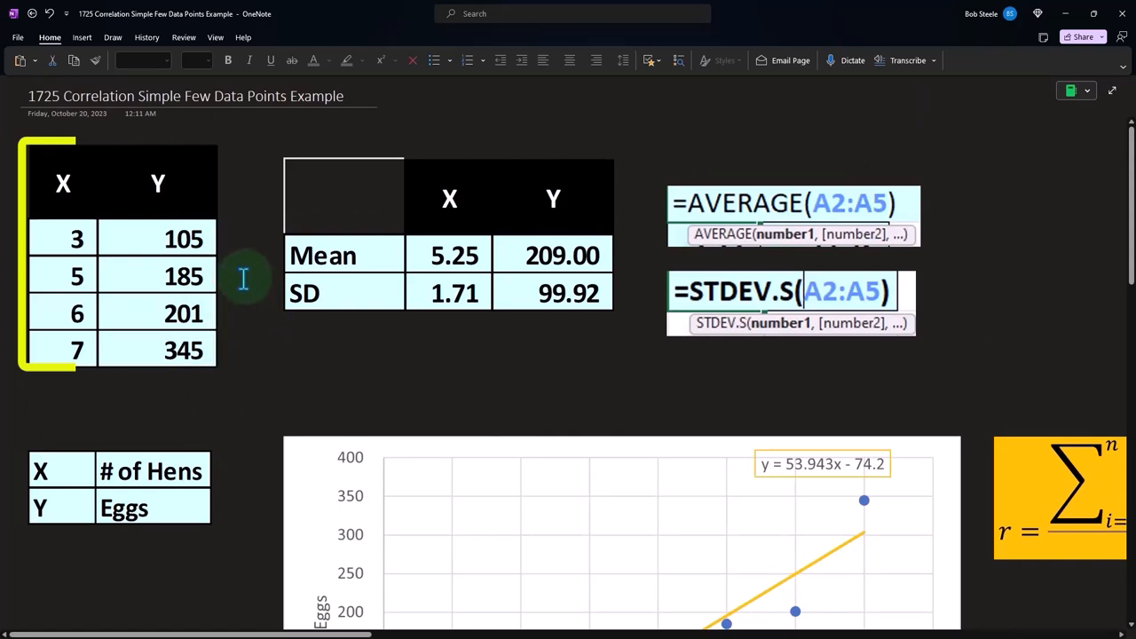
- Scroll past the X/Y definitions to the scatter chart with trend line y = 53.943x − 74.2
scroll(down, 3)
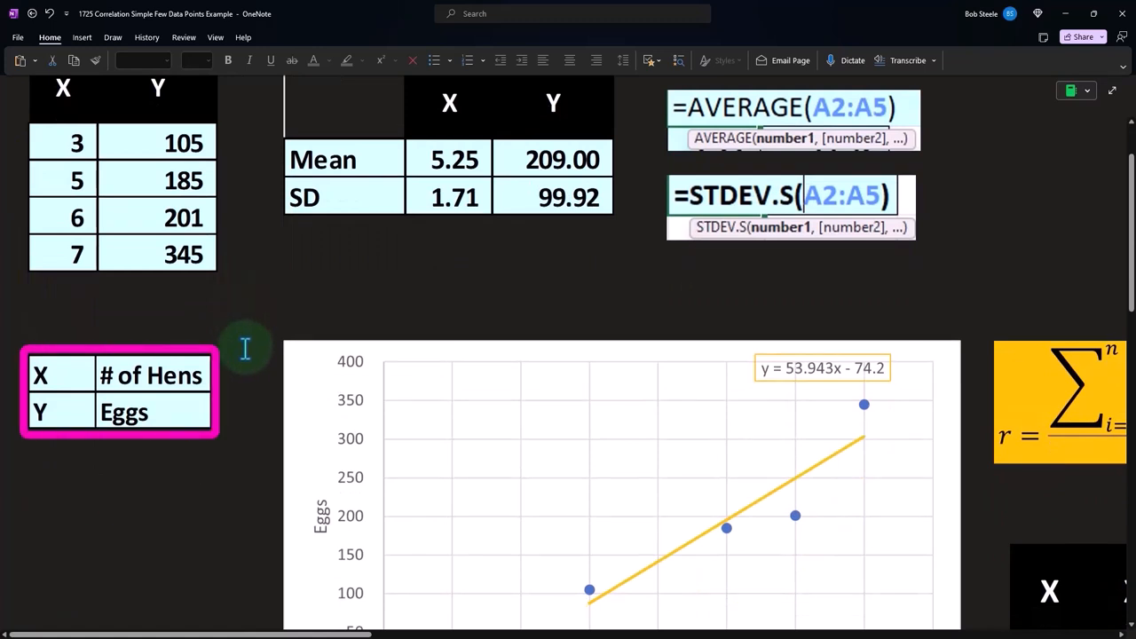
scroll(down, 3)
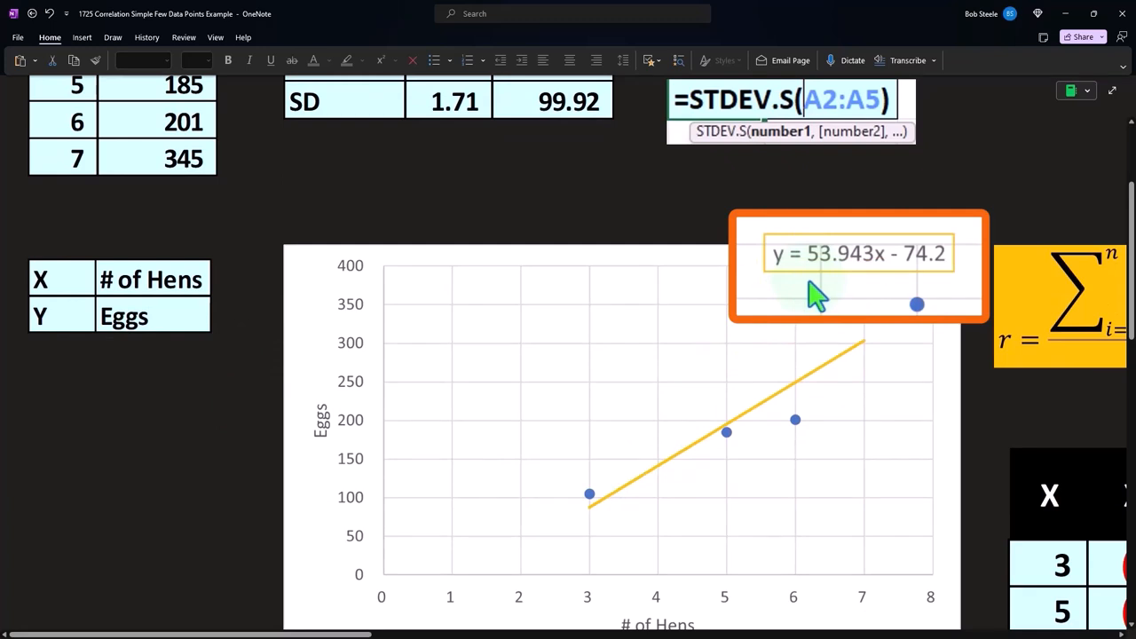
mouse_move(768, 377)
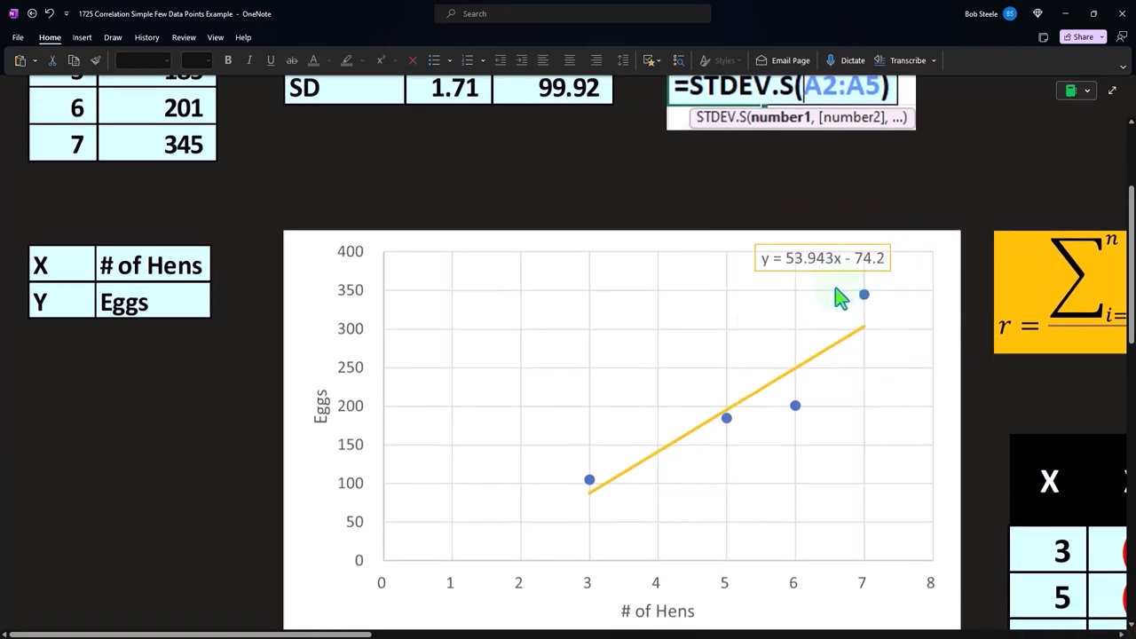
mouse_move(619, 493)
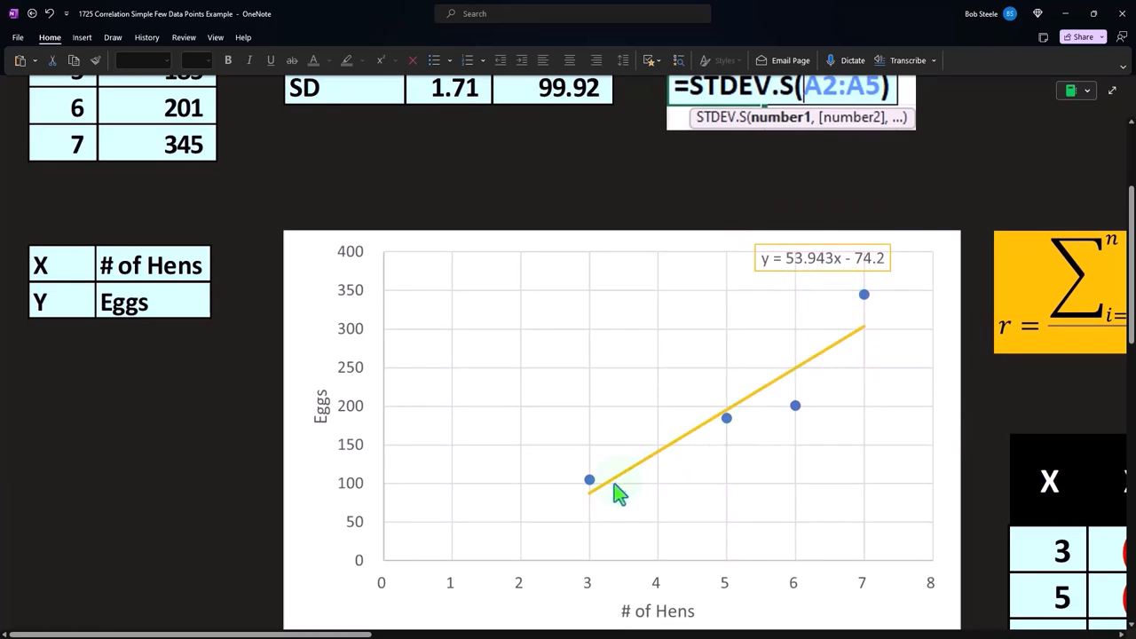
click(604, 492)
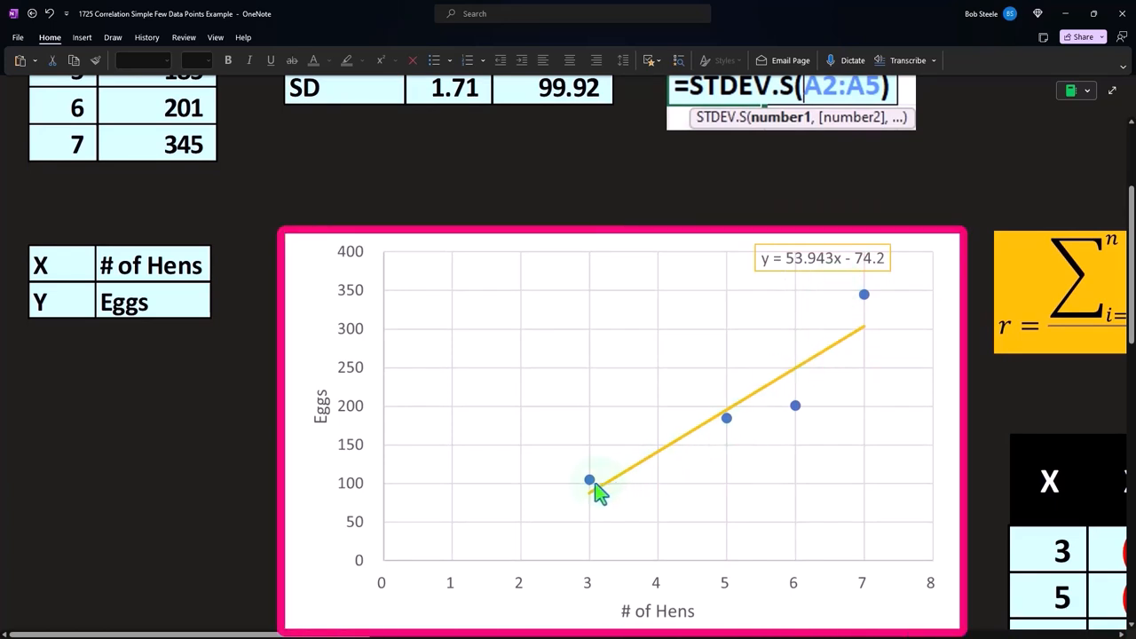
mouse_move(793, 417)
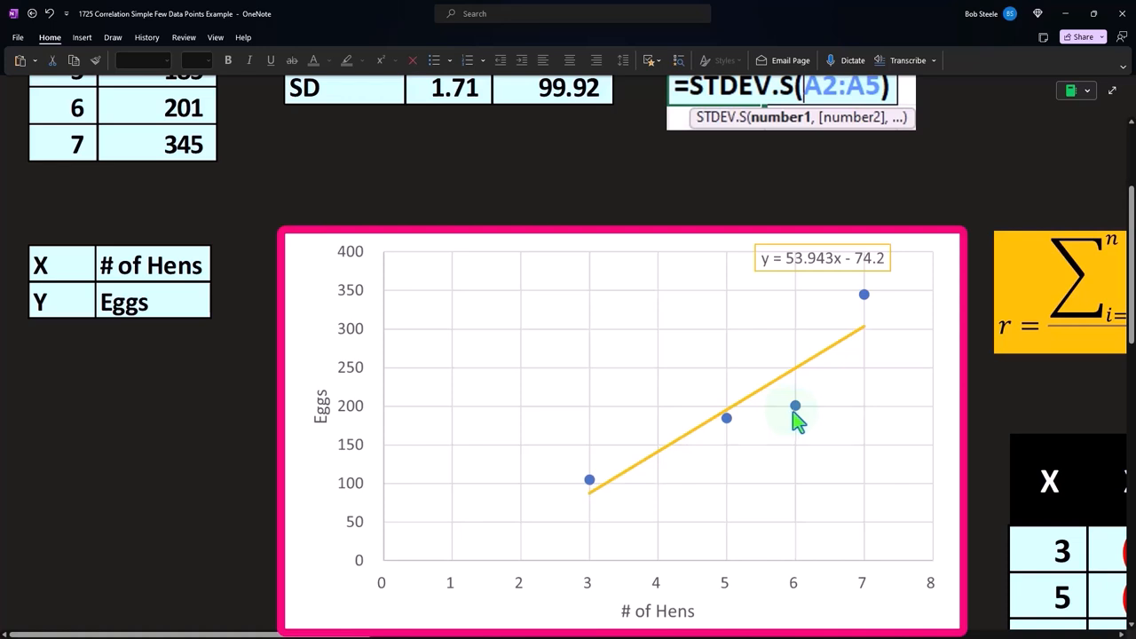
mouse_move(772, 404)
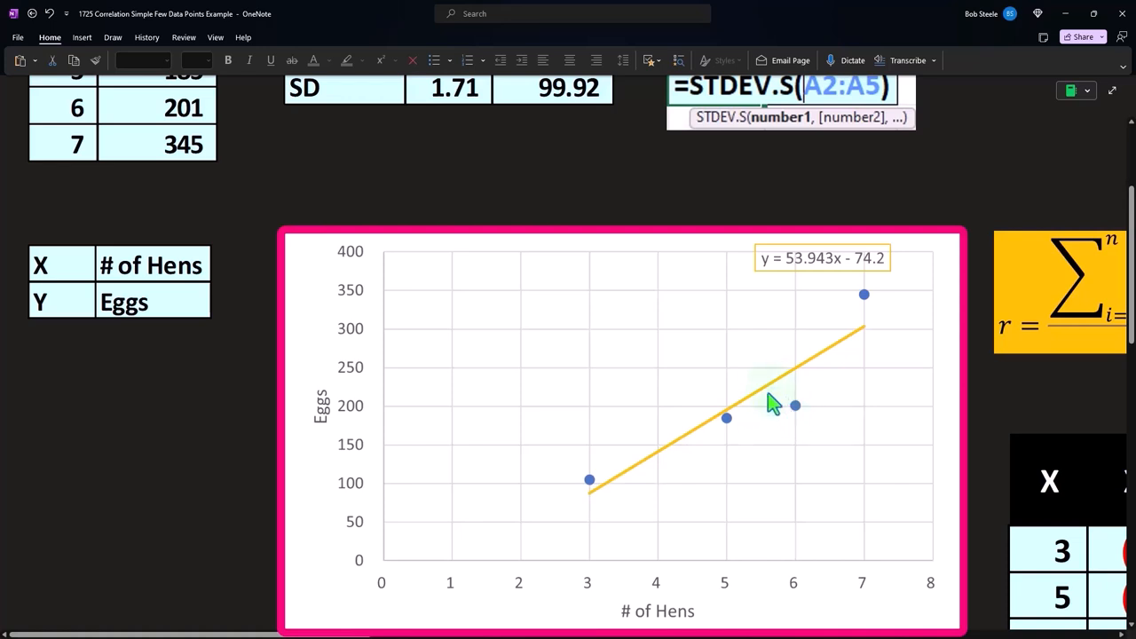
mouse_move(788, 395)
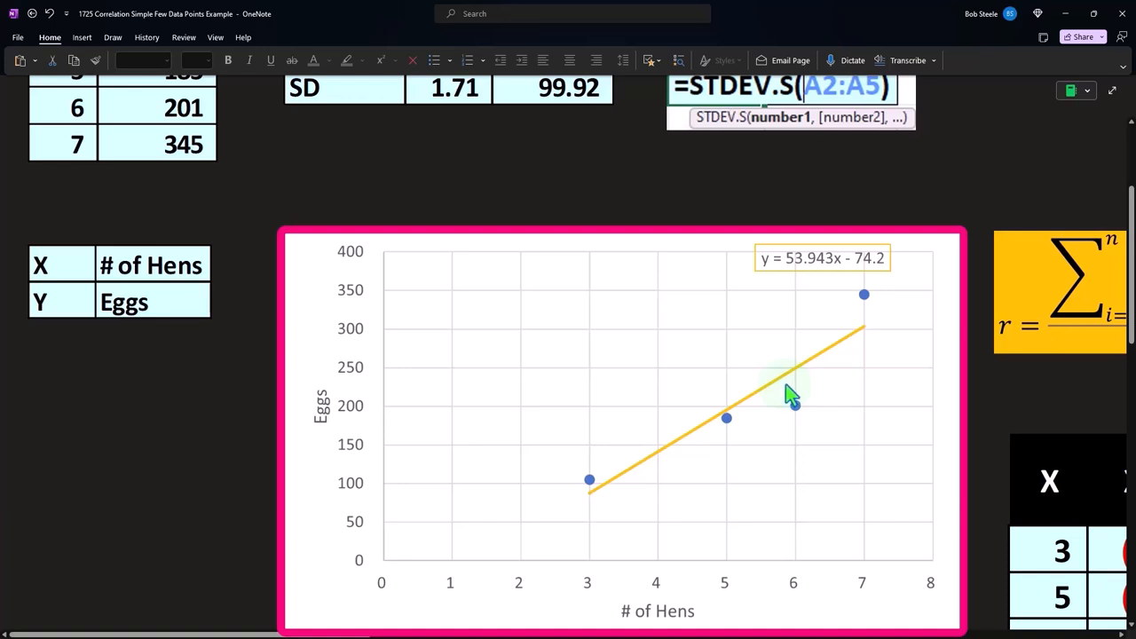
mouse_move(796, 391)
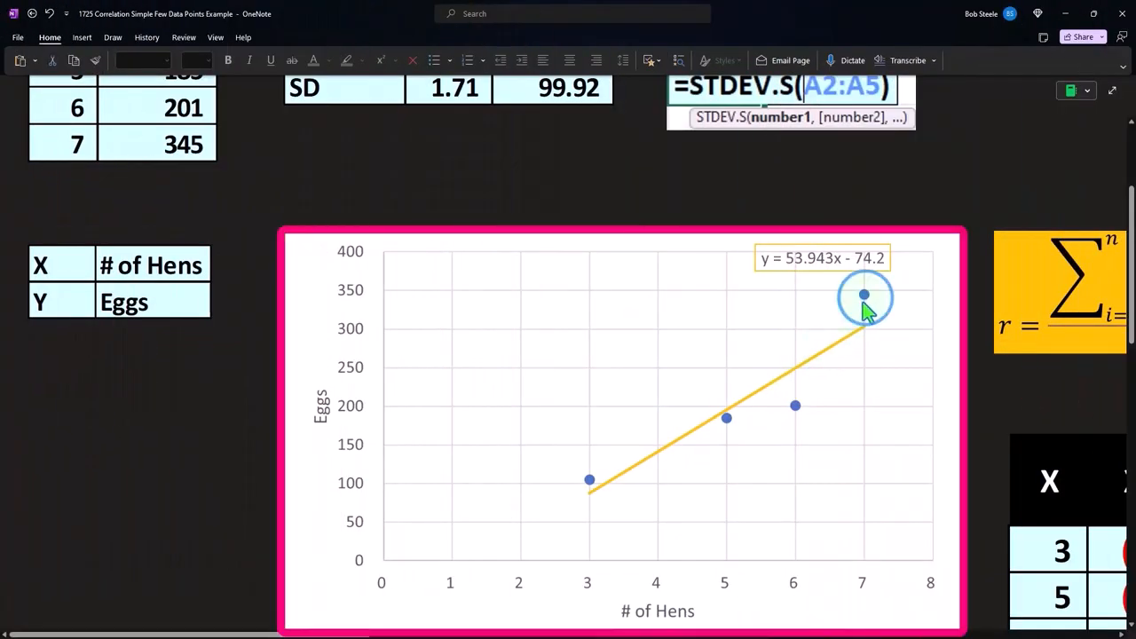
mouse_move(830, 355)
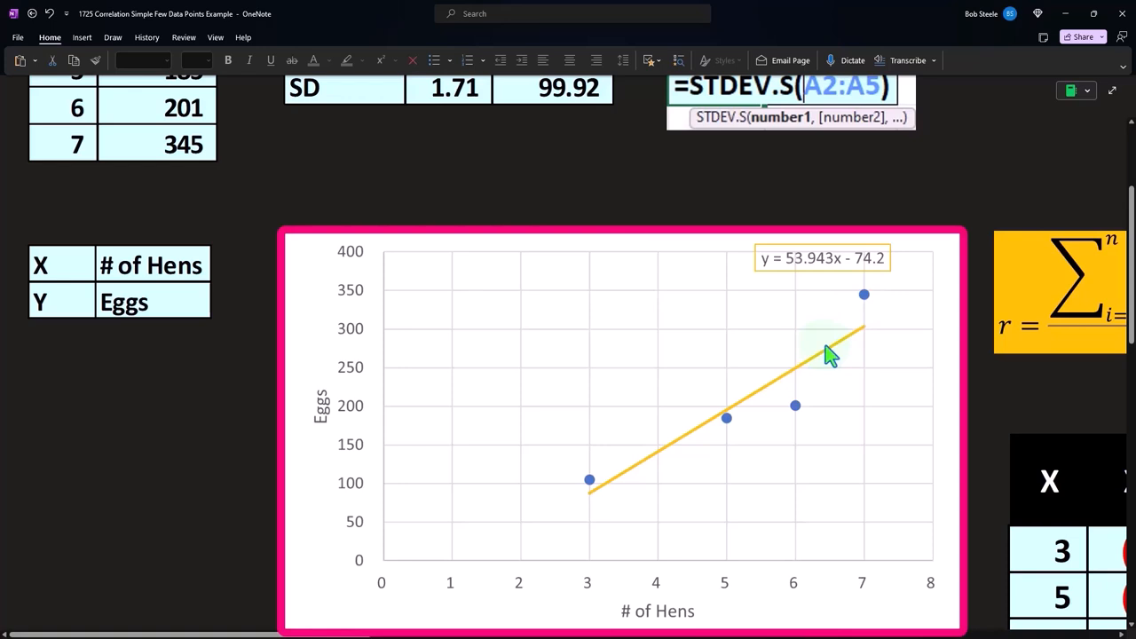
mouse_move(818, 353)
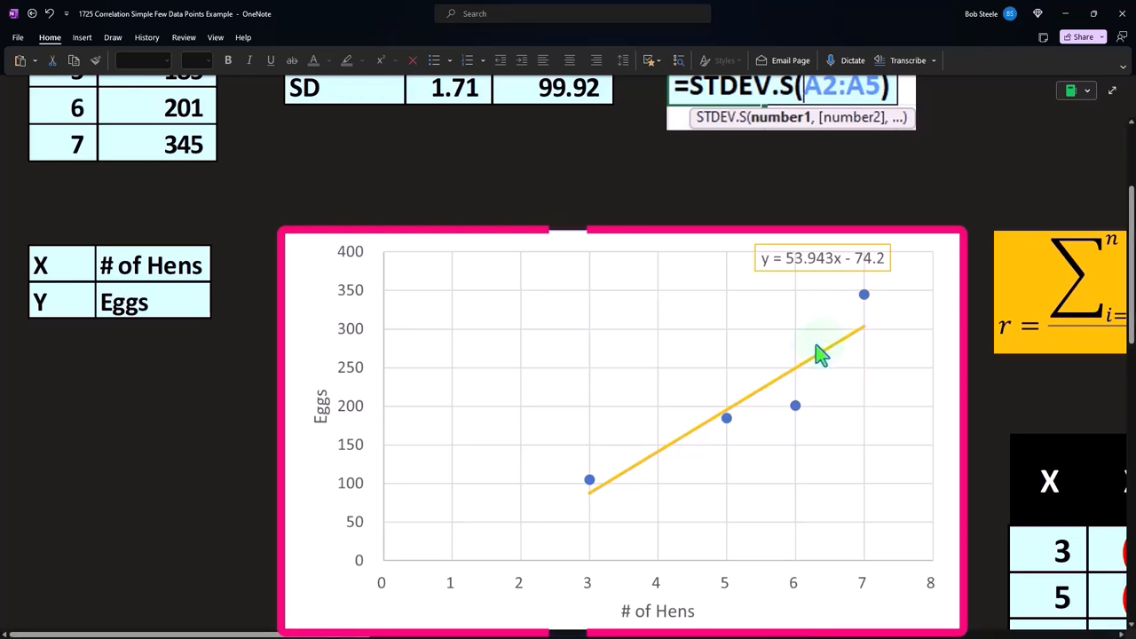
scroll(up, 3)
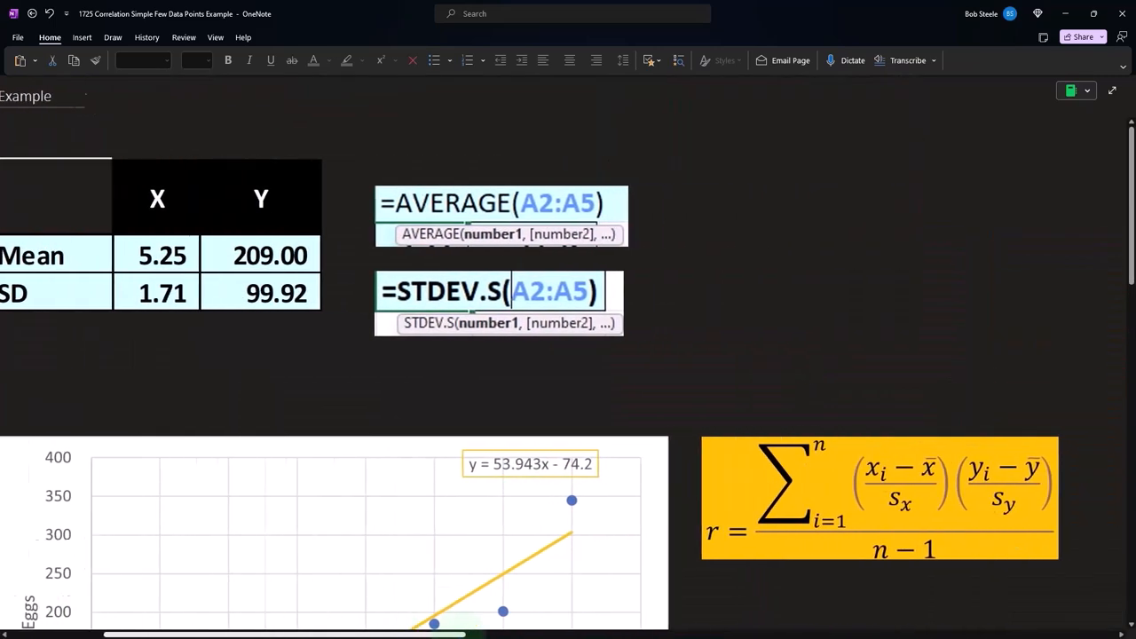
scroll(down, 3)
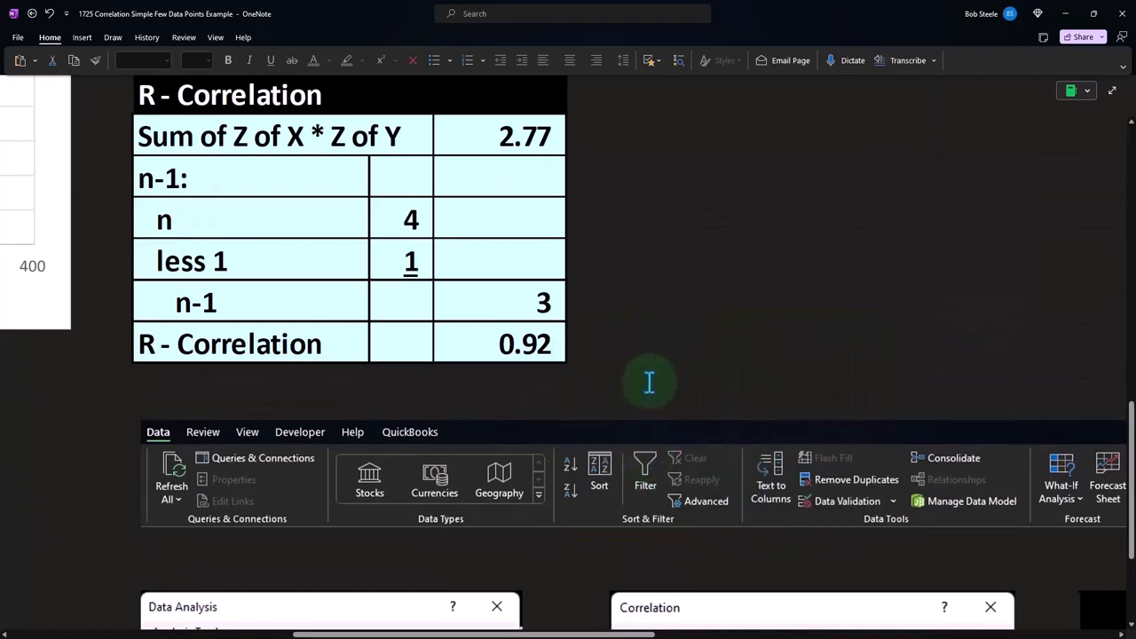
mouse_move(624, 390)
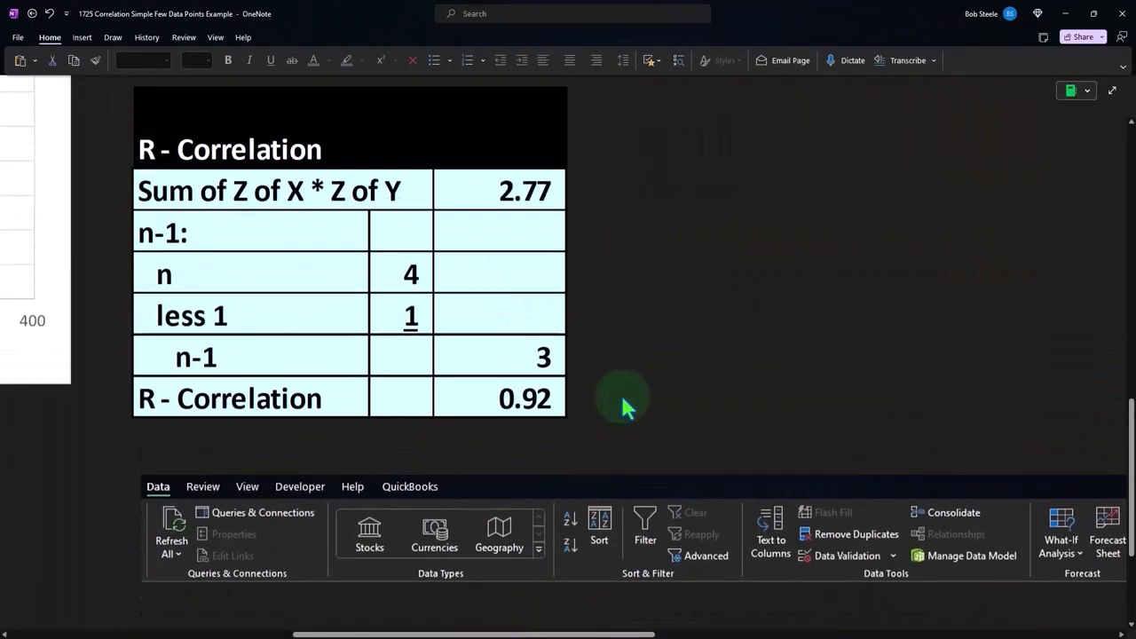
scroll(up, 3)
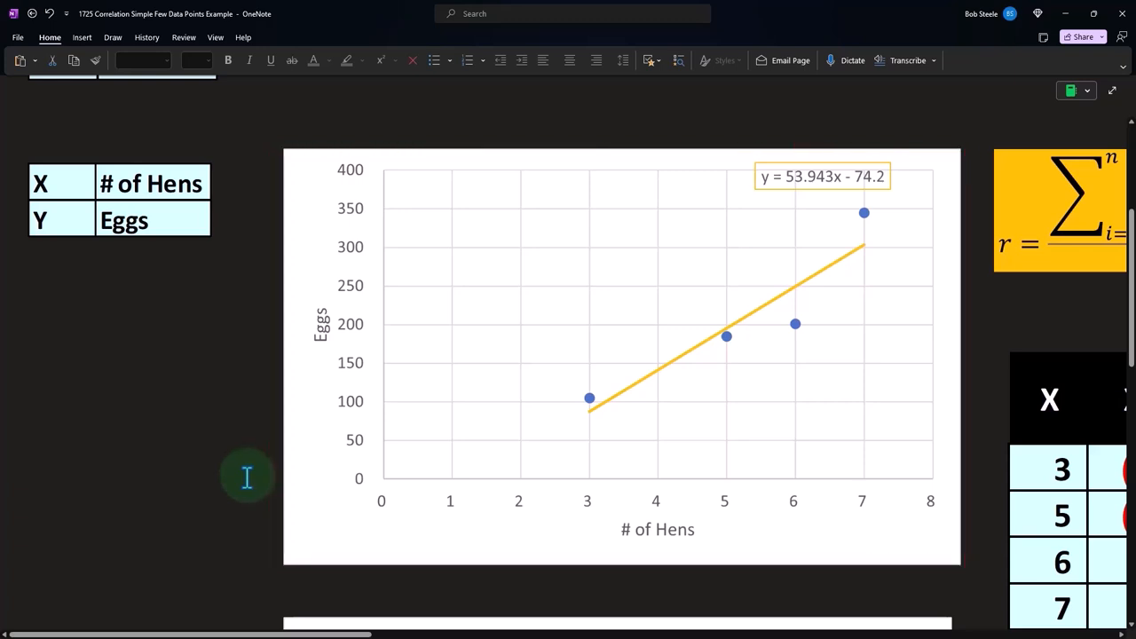
mouse_move(798, 208)
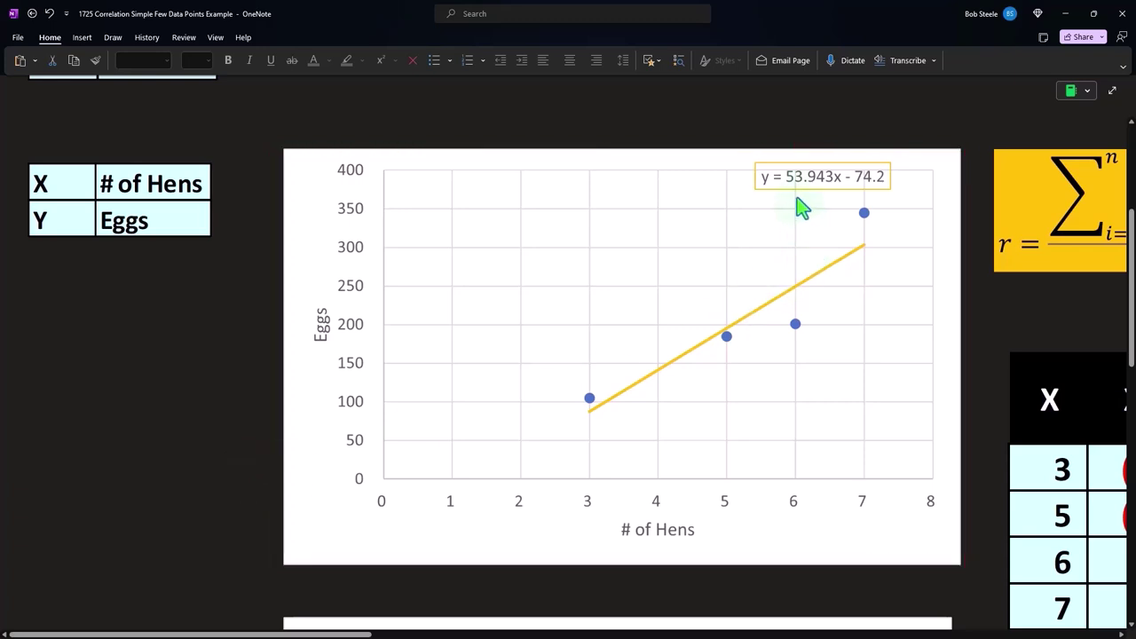
click(821, 176)
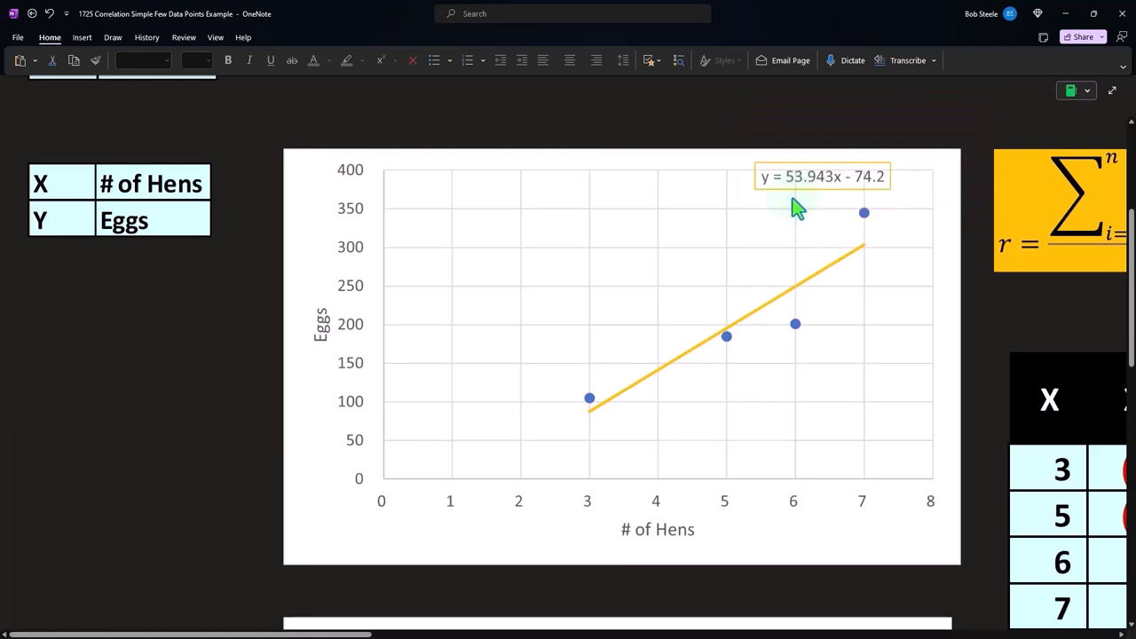
mouse_move(755, 353)
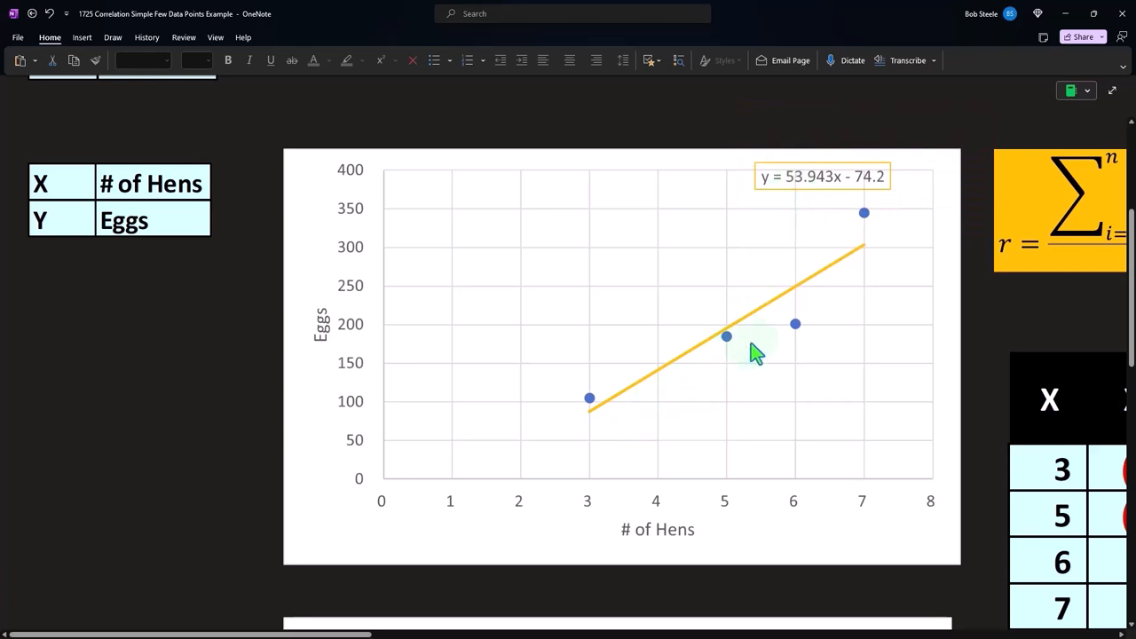
mouse_move(865, 280)
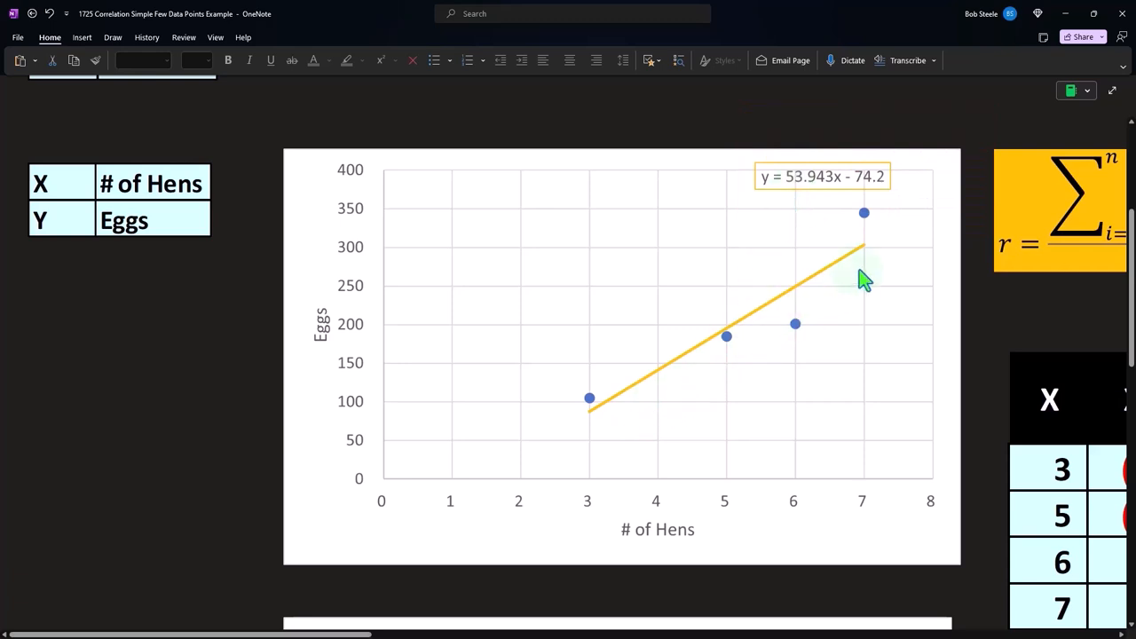